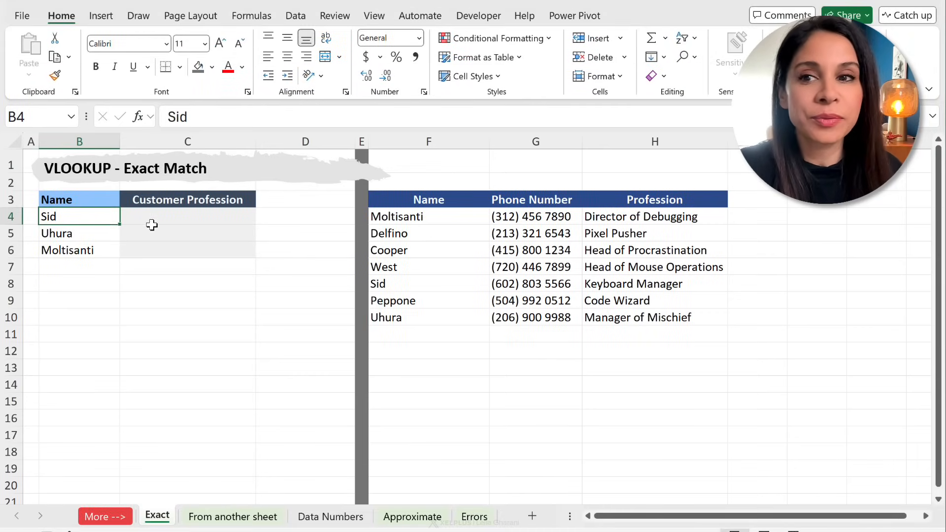
Review Sid's row and professions in the customer table, then select C4
click(187, 216)
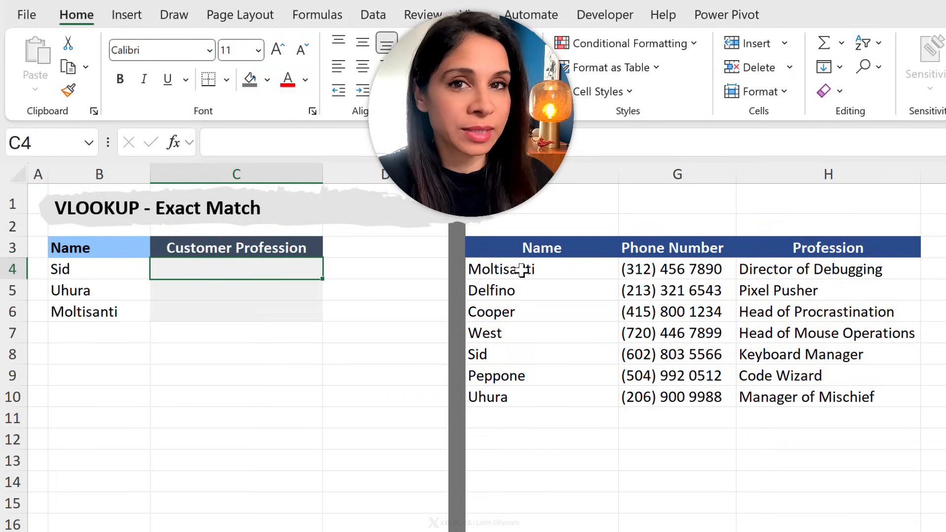
drag(541, 247, 827, 354)
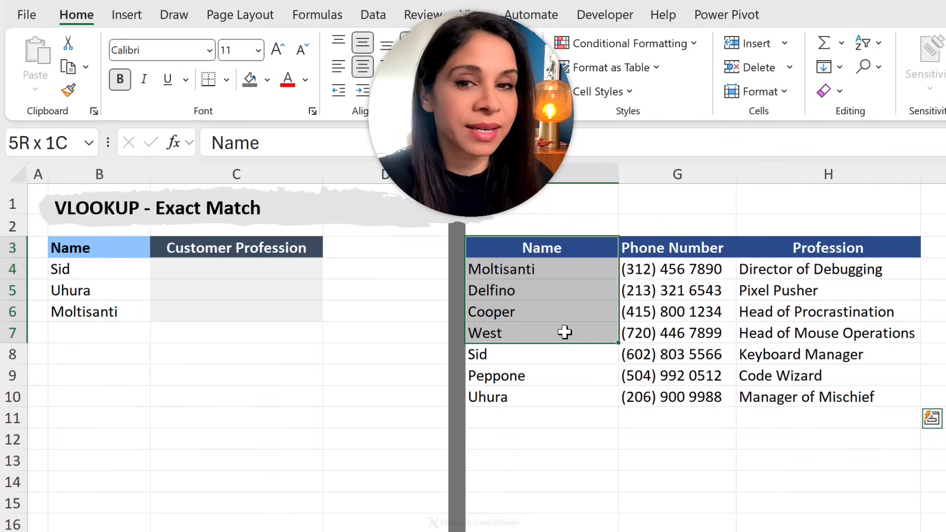
click(827, 290)
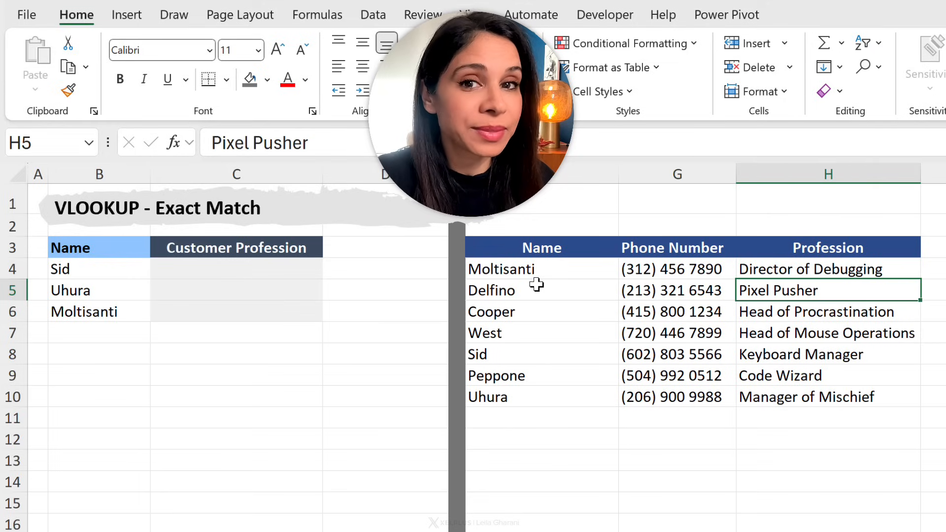
click(541, 418)
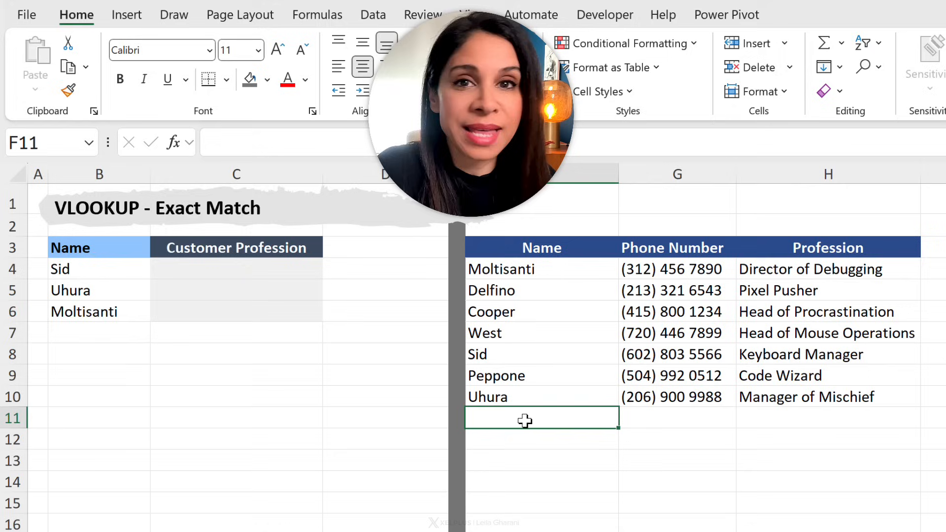
click(541, 375)
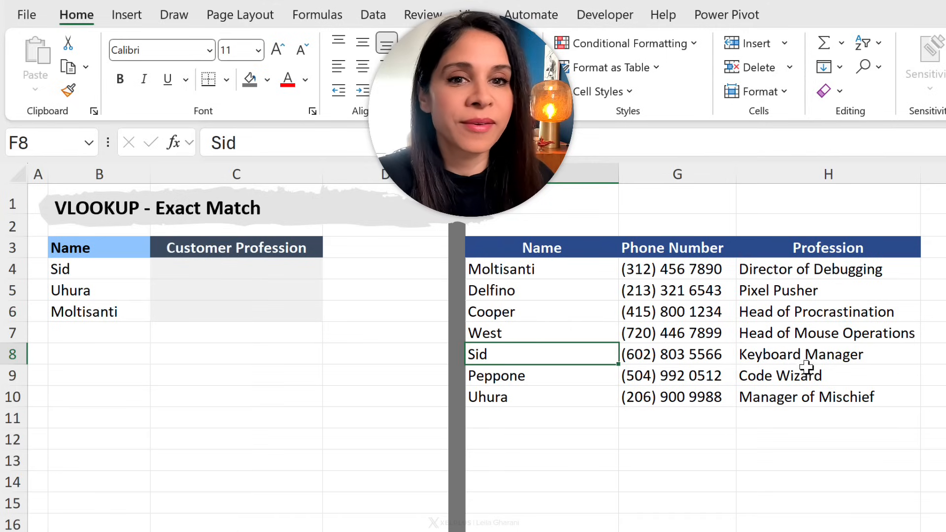
click(828, 354)
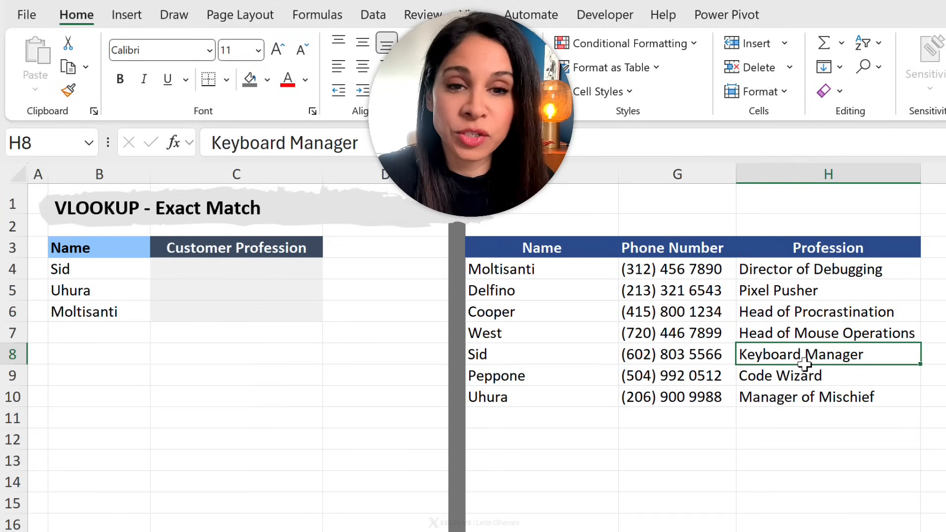
click(236, 269)
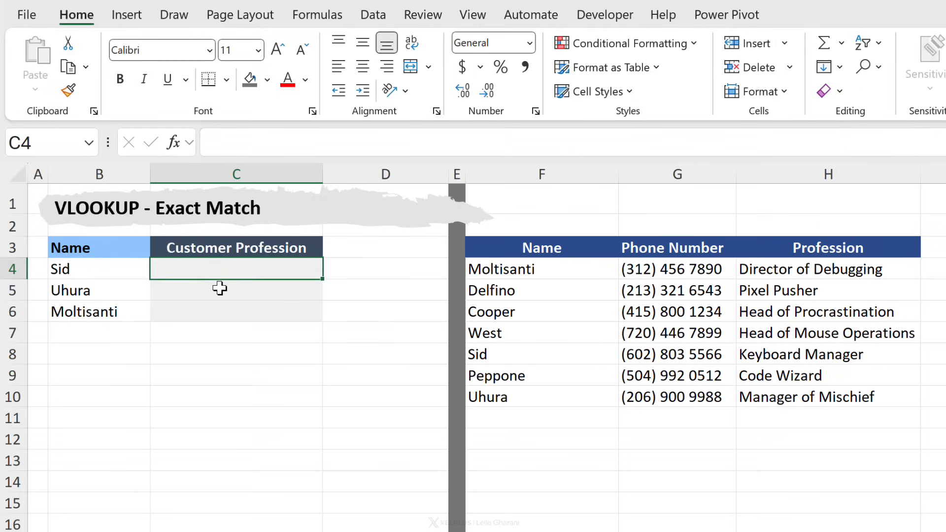
Start =VLOOKUP( in C4 with B4 as lookup value and F4:H10 as table
text(=)
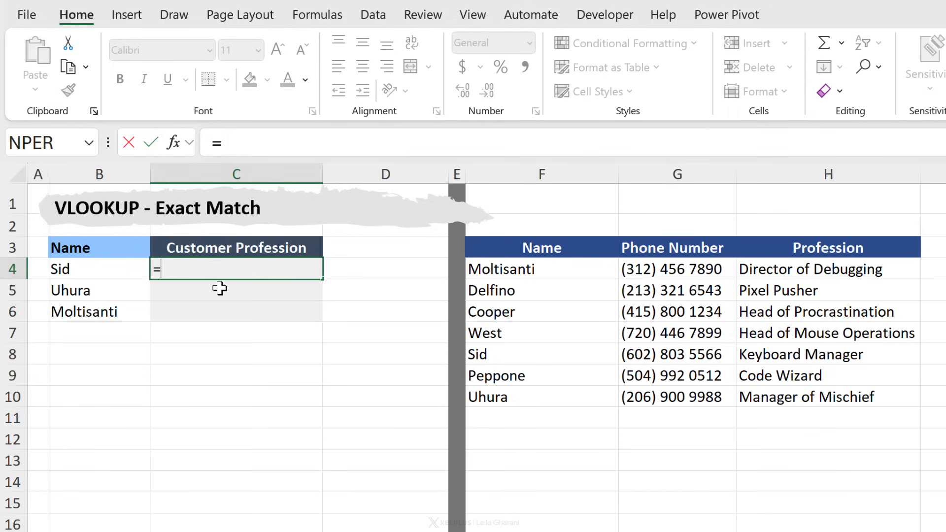
text(vl)
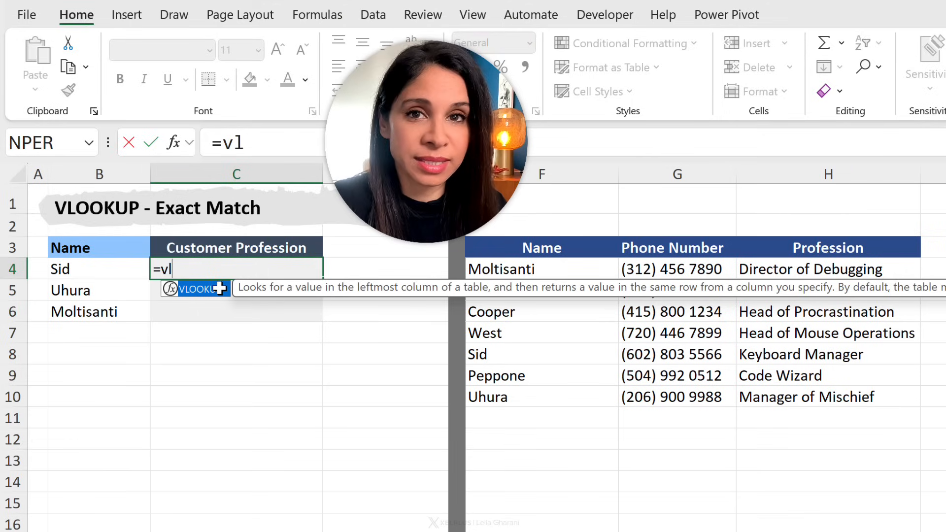
text(VLOOKUP(B4)
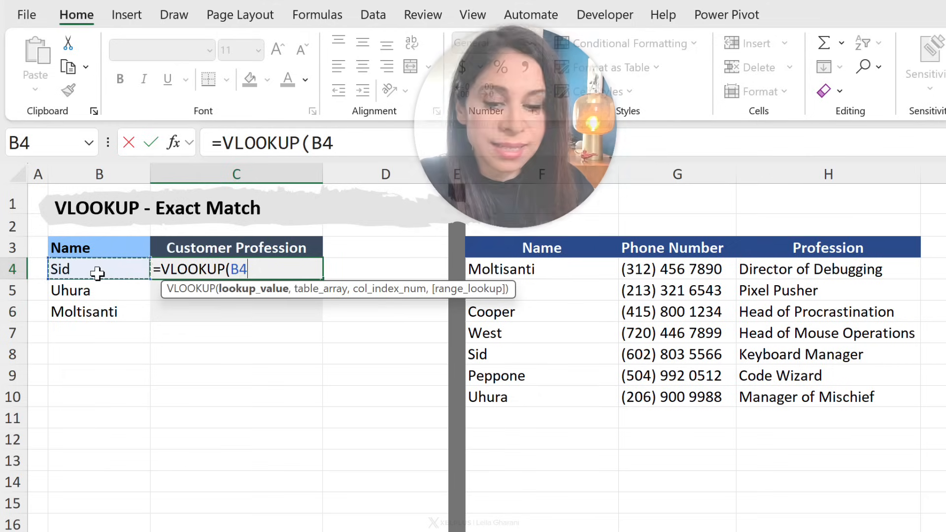
text(,)
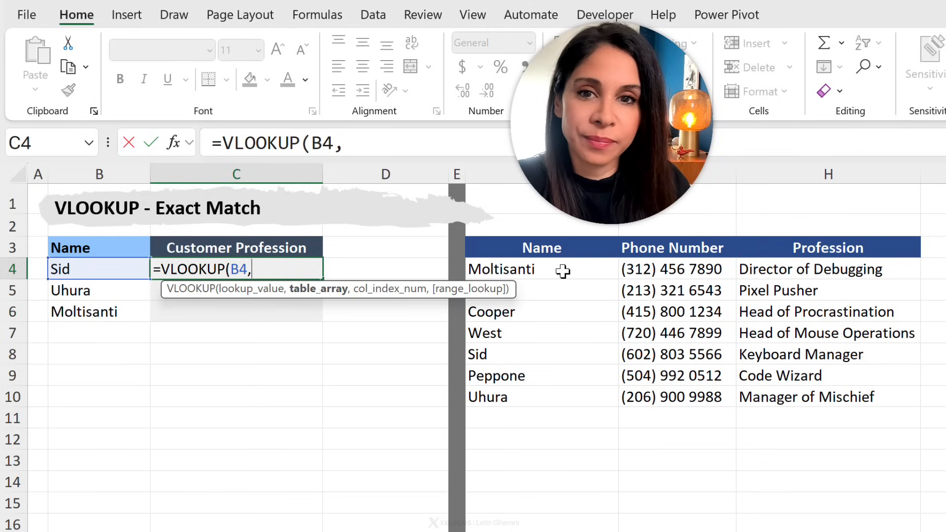
click(540, 268)
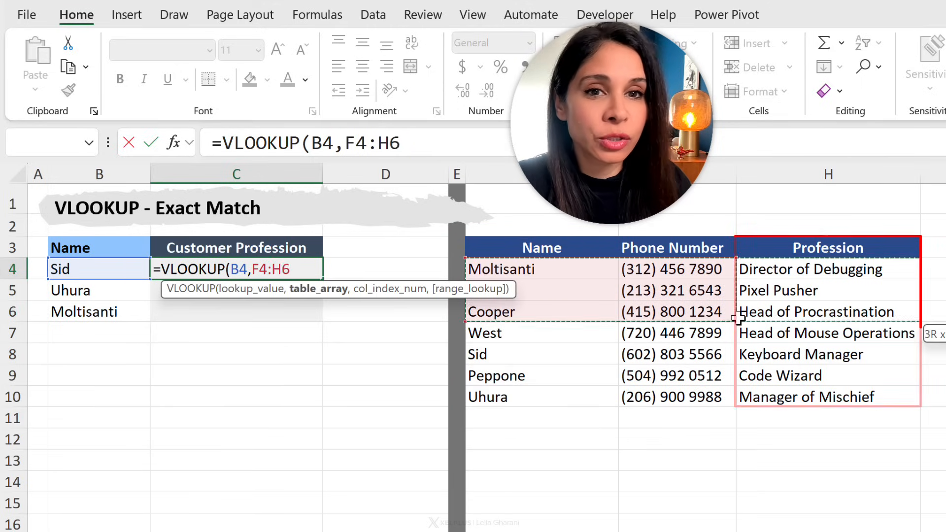
drag(739, 312, 808, 403)
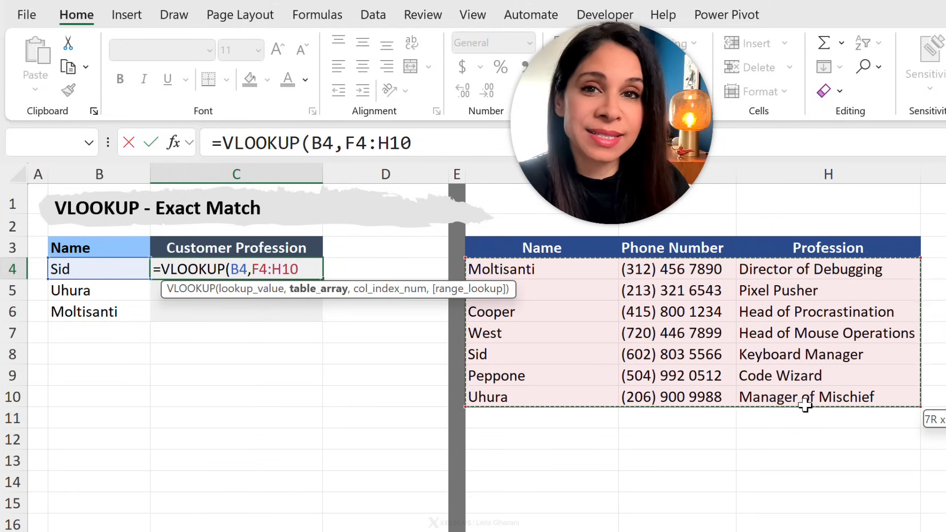
drag(808, 396, 588, 396)
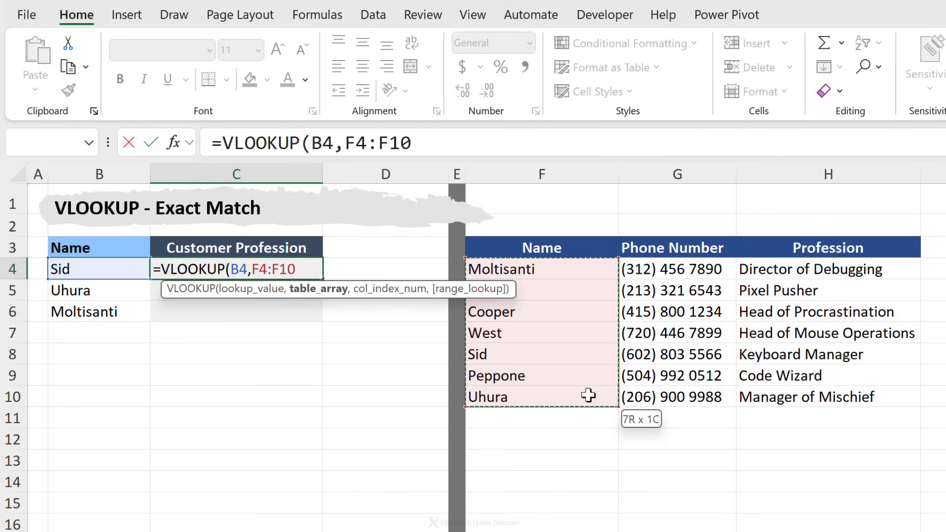
drag(588, 396, 802, 413)
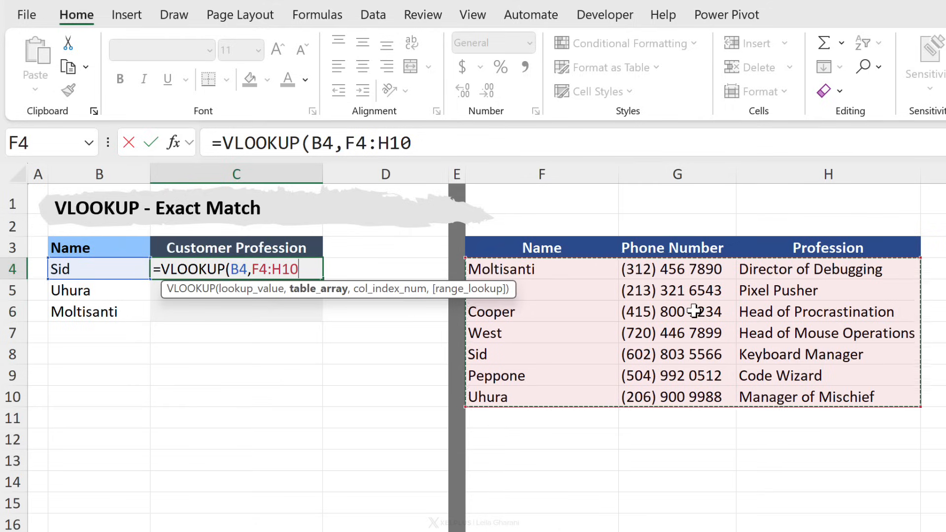
mouse_move(547, 266)
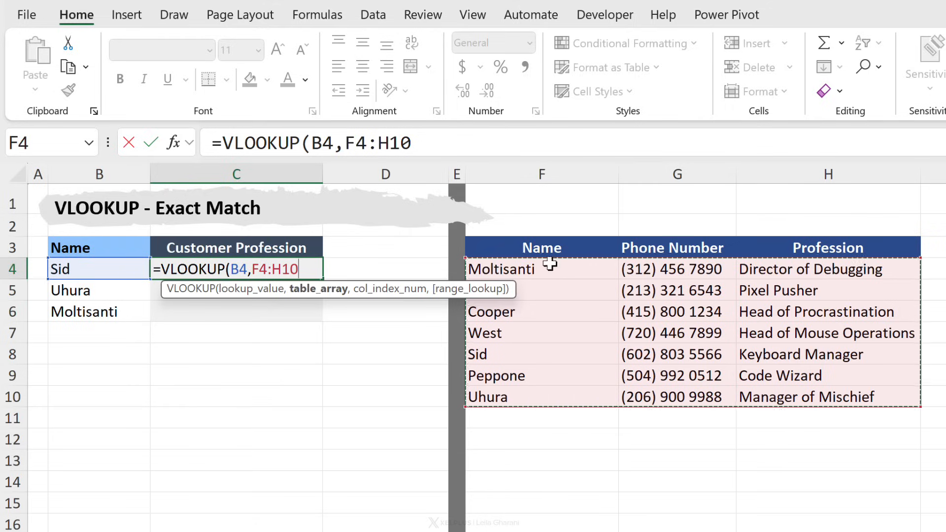
mouse_move(553, 320)
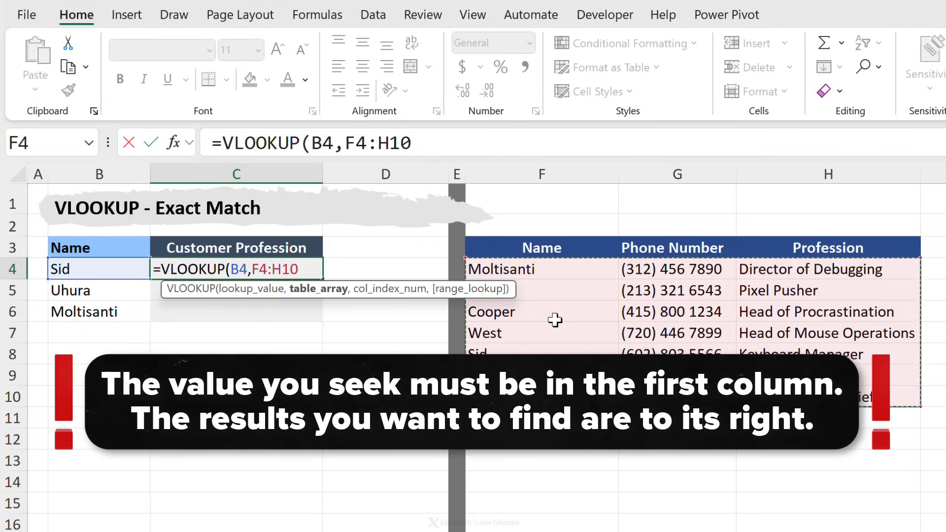
mouse_move(591, 196)
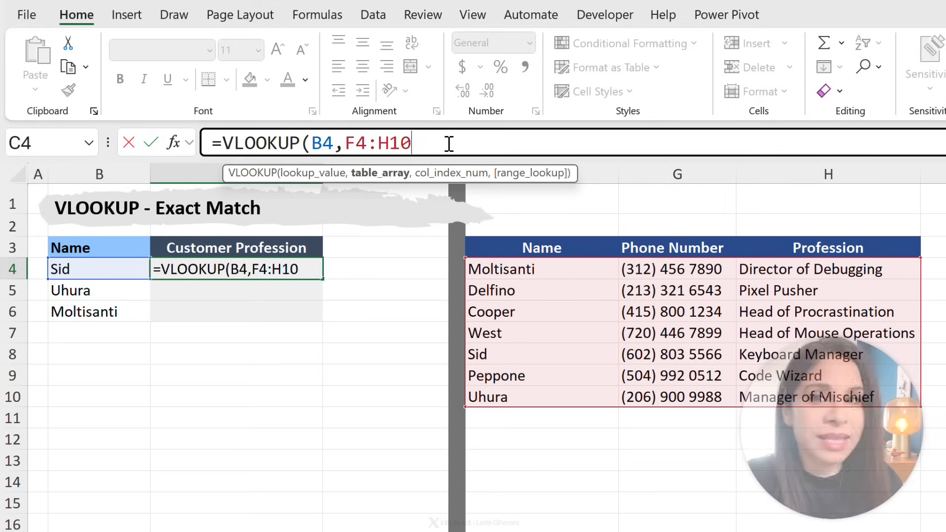
Complete =VLOOKUP(B4,F4:H10,3) in C4, returning Head of Procrastination
text(,)
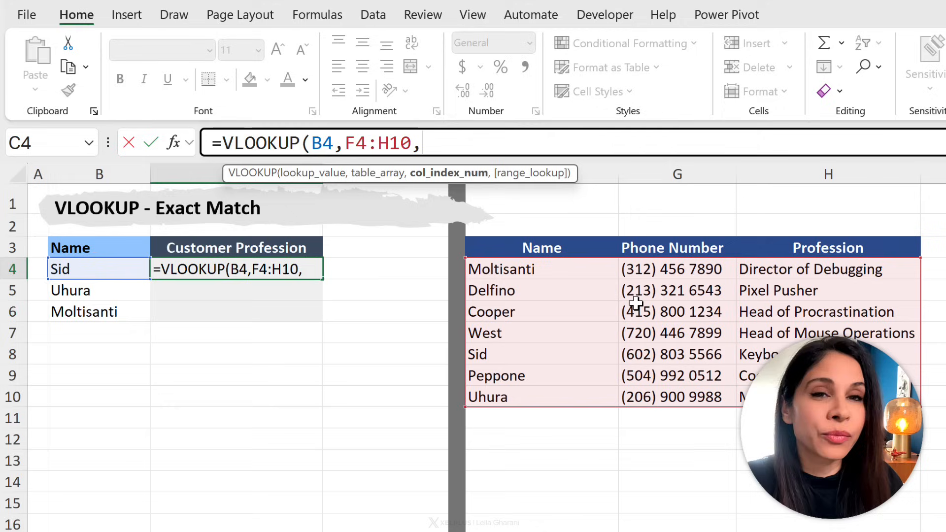
mouse_move(570, 261)
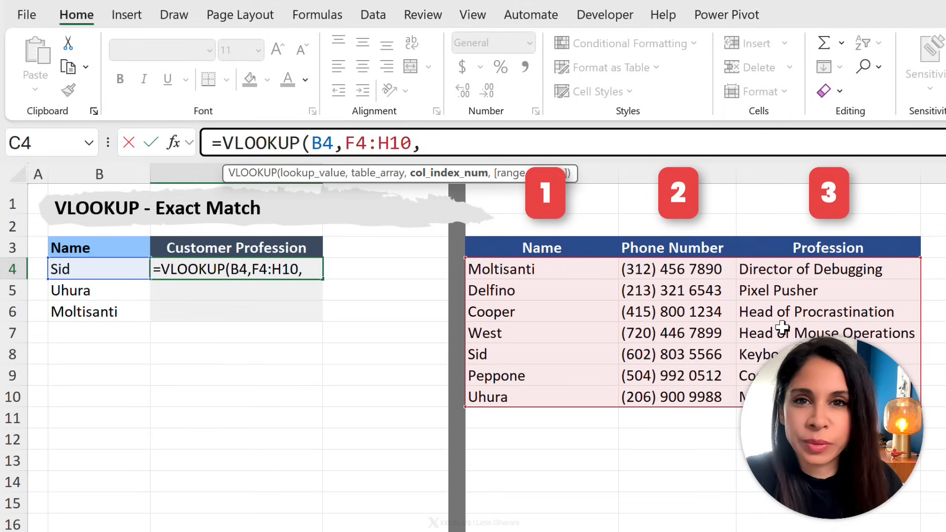
text(3)
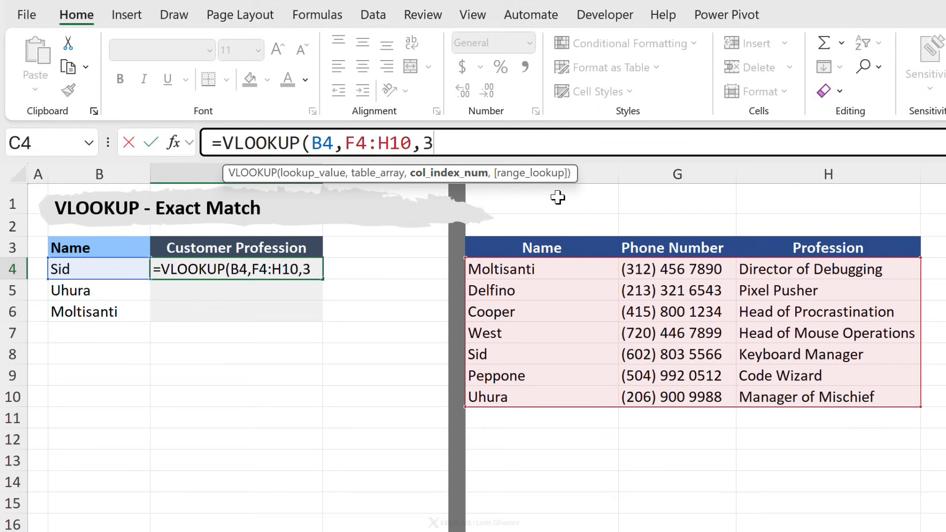
text())
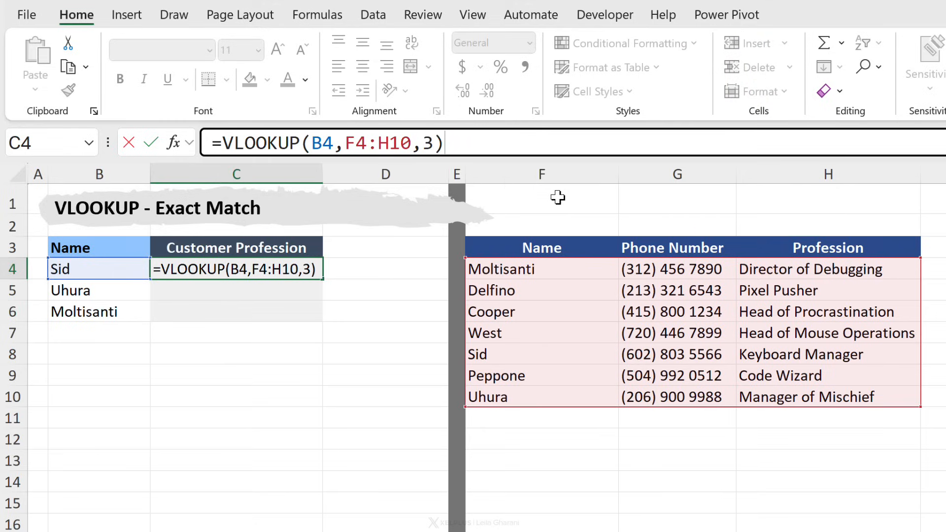
key(Enter)
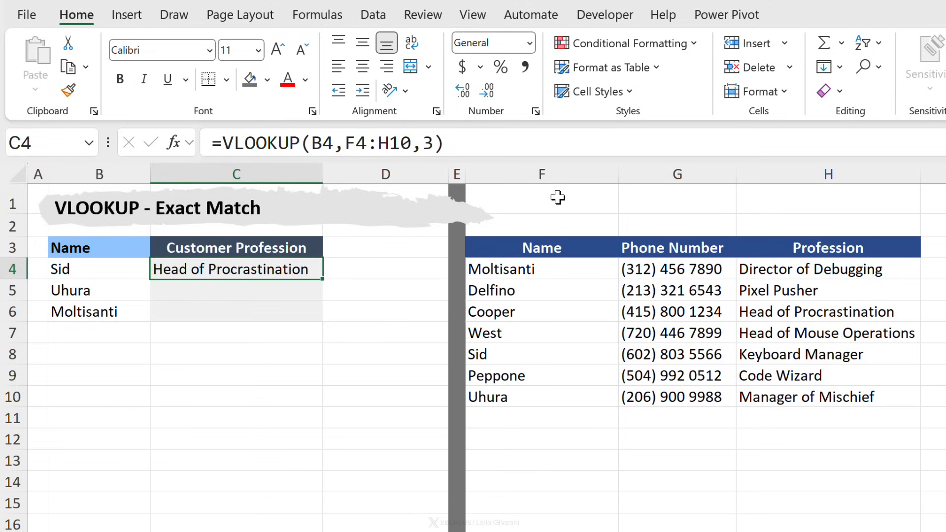
mouse_move(155, 264)
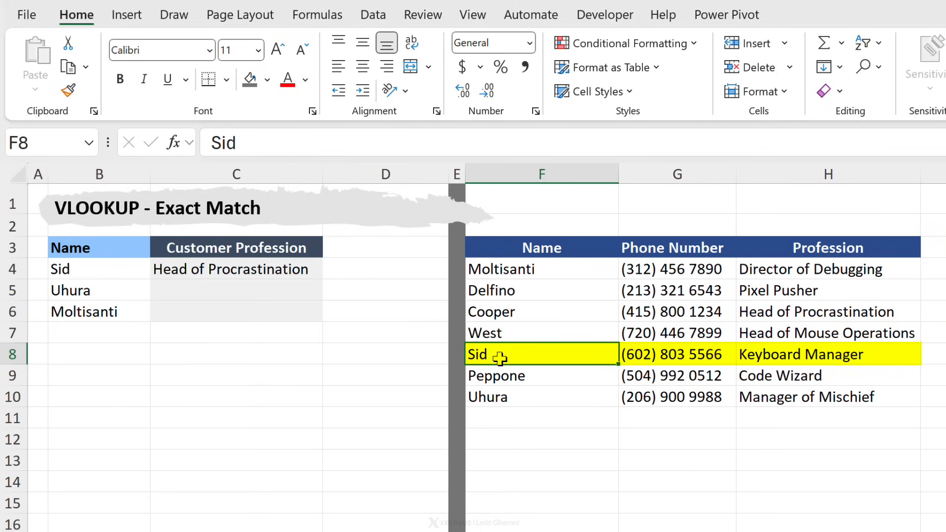
Add exact match 0 to the C4 lookup and fill it down to C6
click(827, 354)
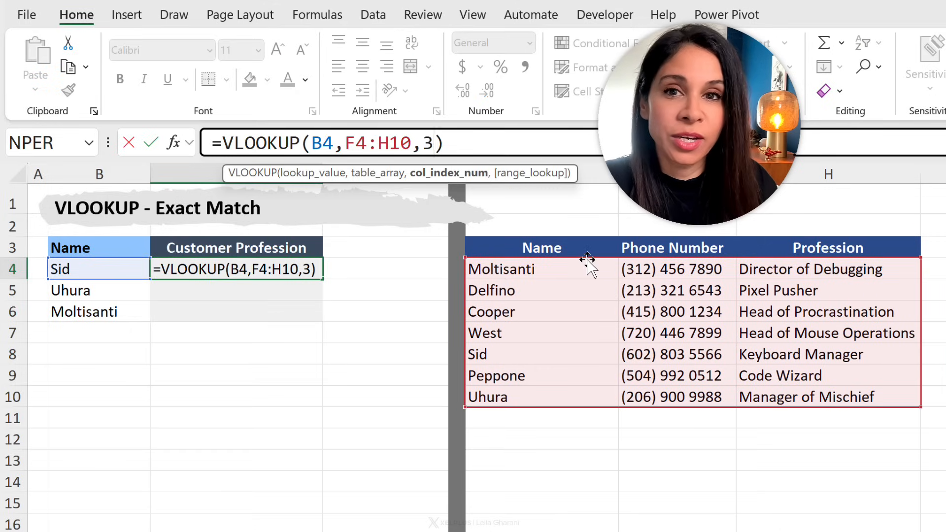
text(,FALSE)
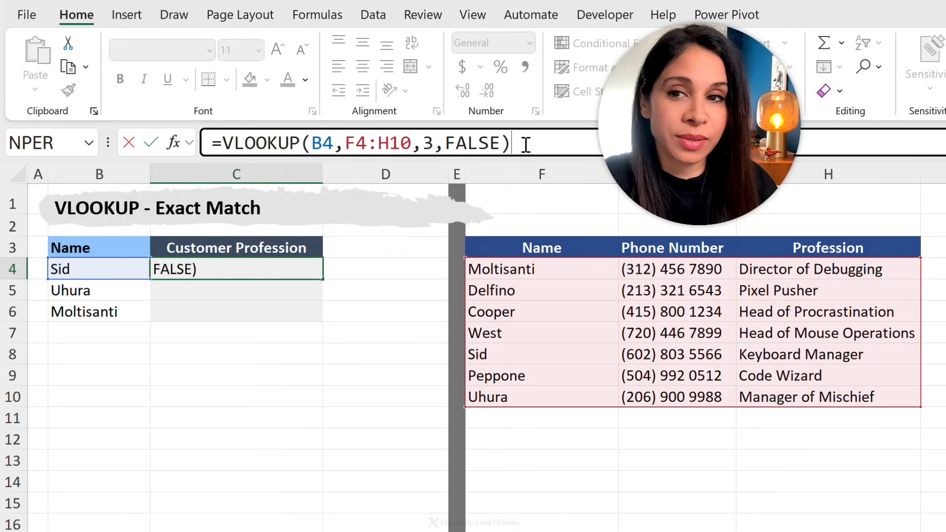
key(Enter)
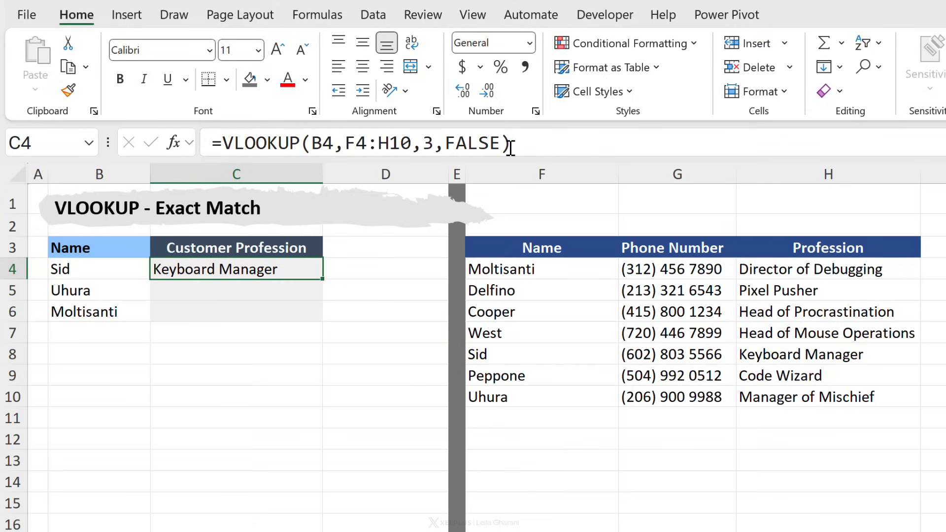
mouse_move(510, 143)
text(0)
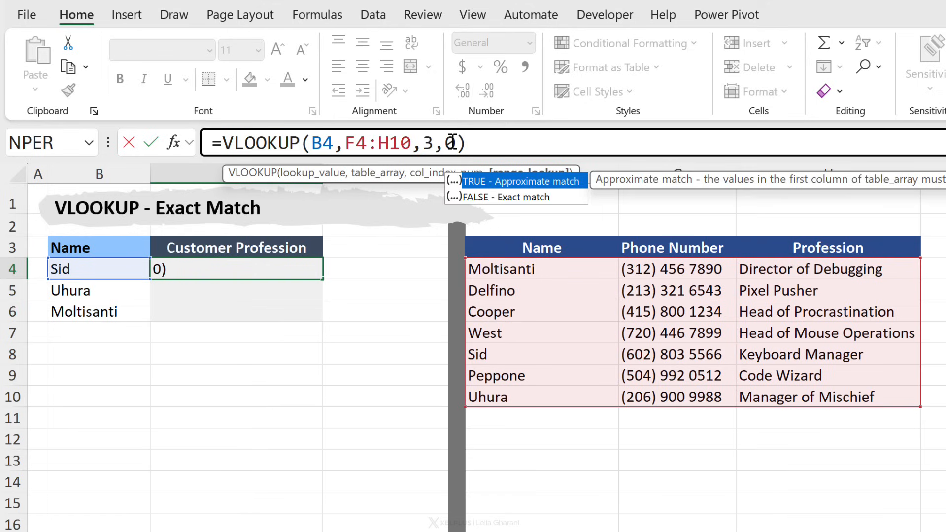
key(Enter)
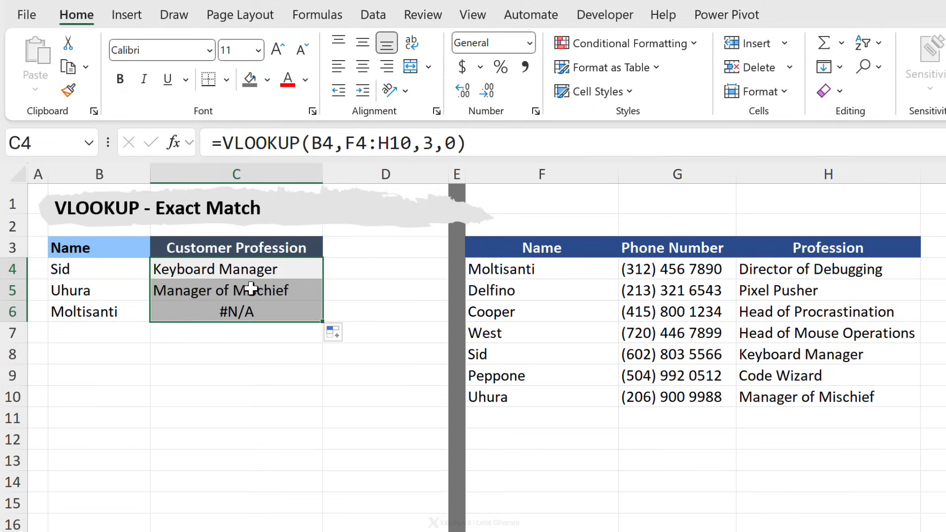
Lock the table as $F$4:$H$10 in C4, refill to C6, and inspect C6's references
click(236, 290)
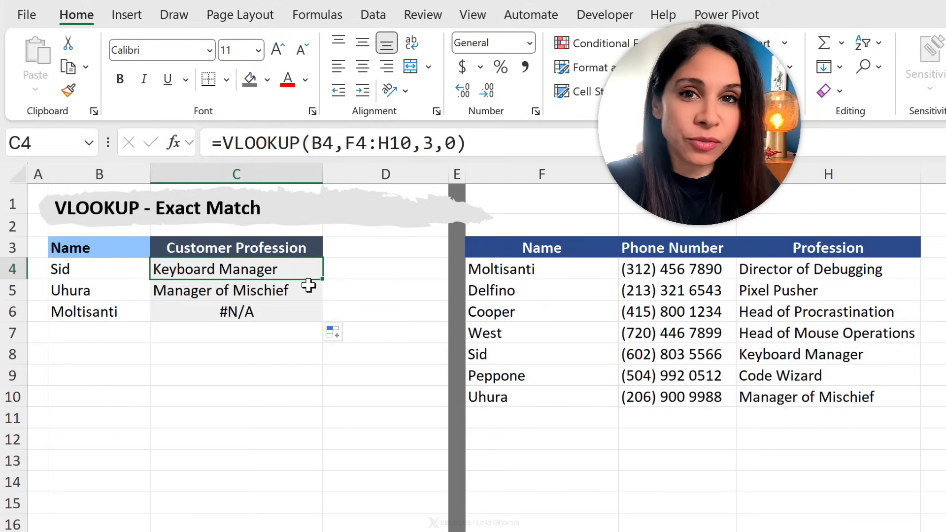
double_click(236, 269)
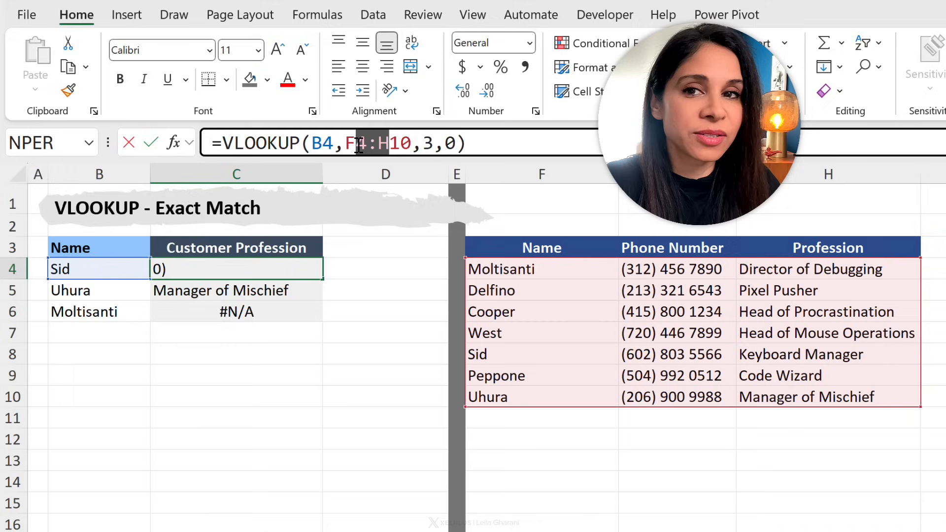
text(,)
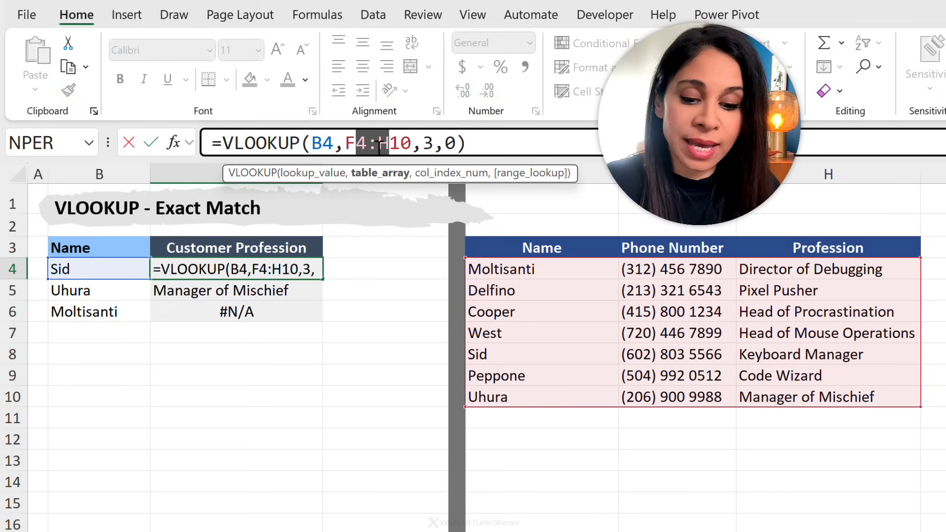
key(F4)
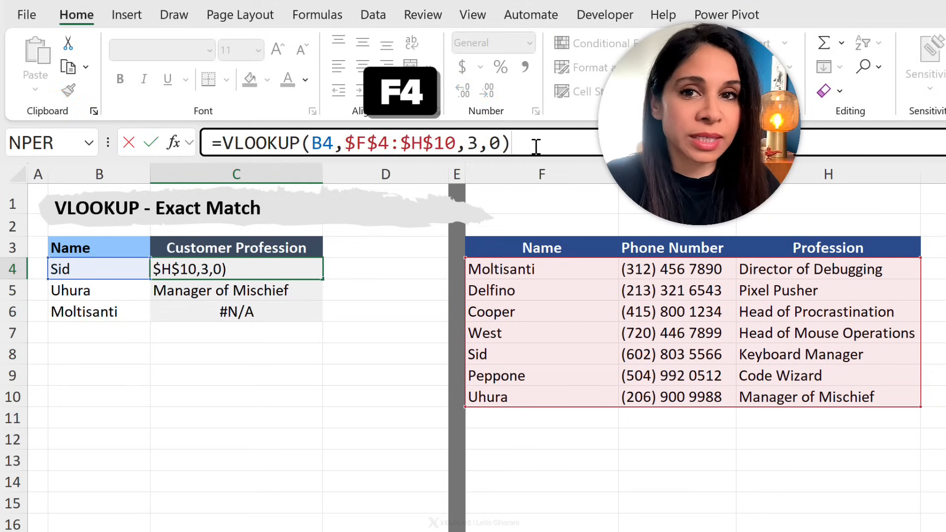
key(Enter)
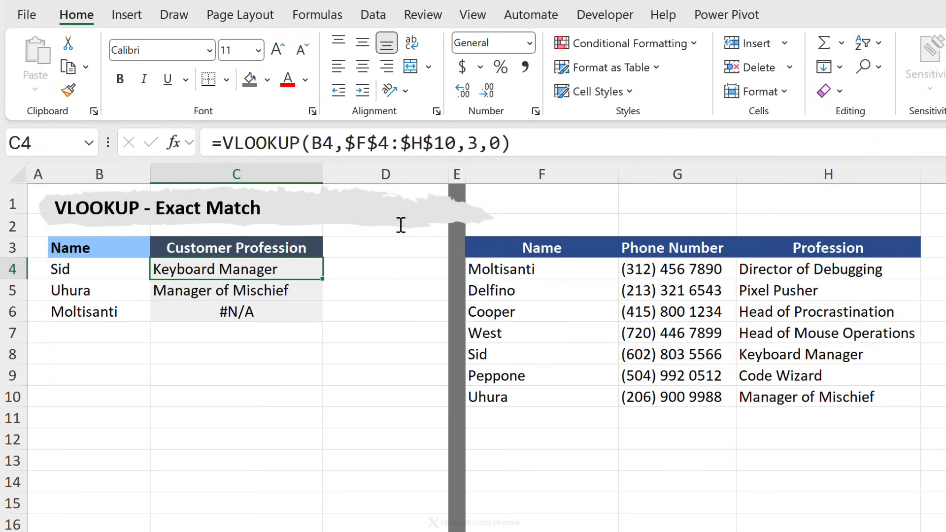
drag(323, 268, 323, 312)
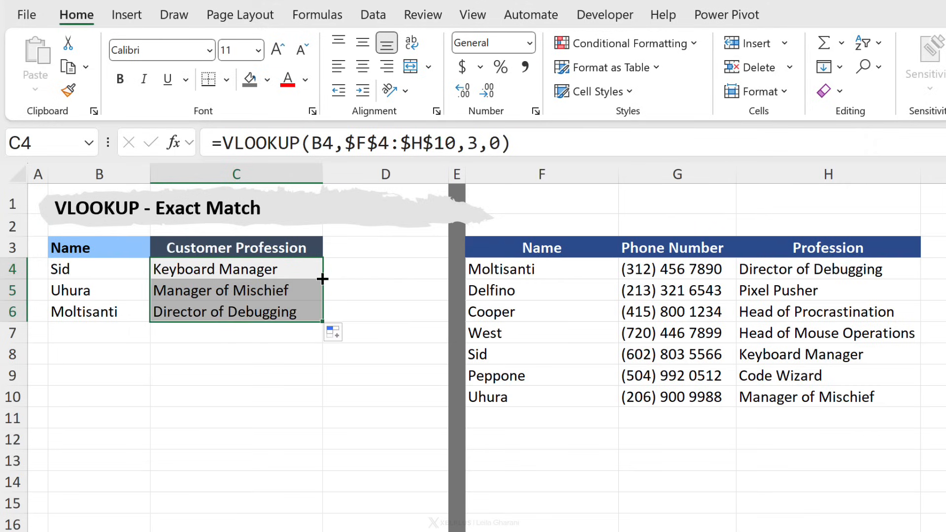
click(235, 311)
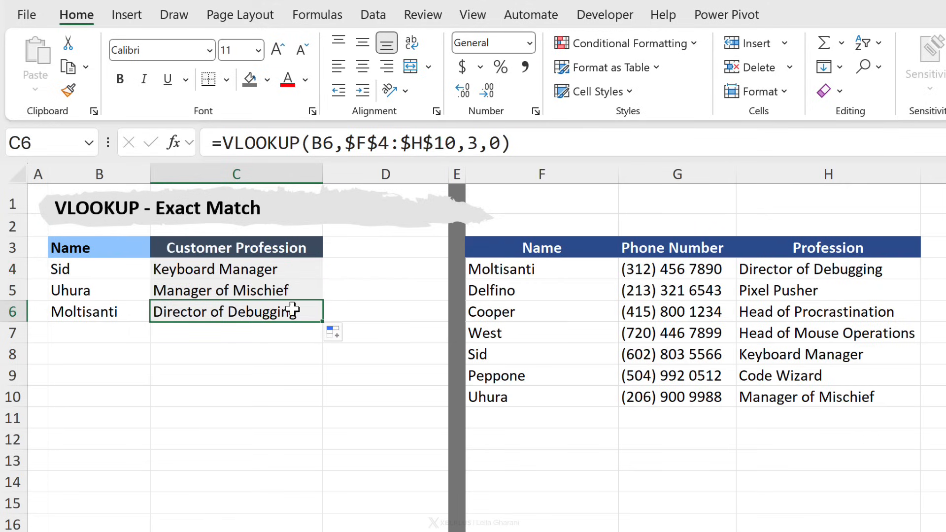
double_click(236, 311)
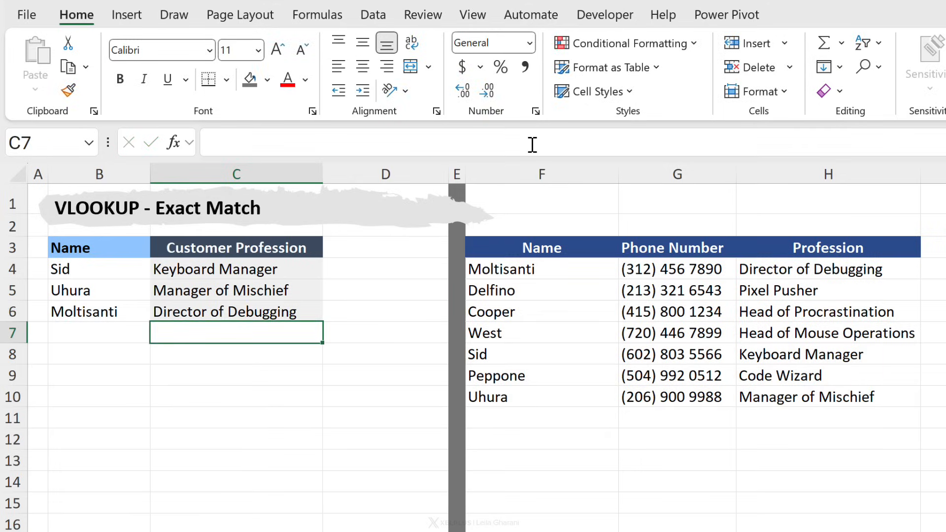
Select the first empty Phone Number cell C4 on 'From another sheet'
scroll(down, 3)
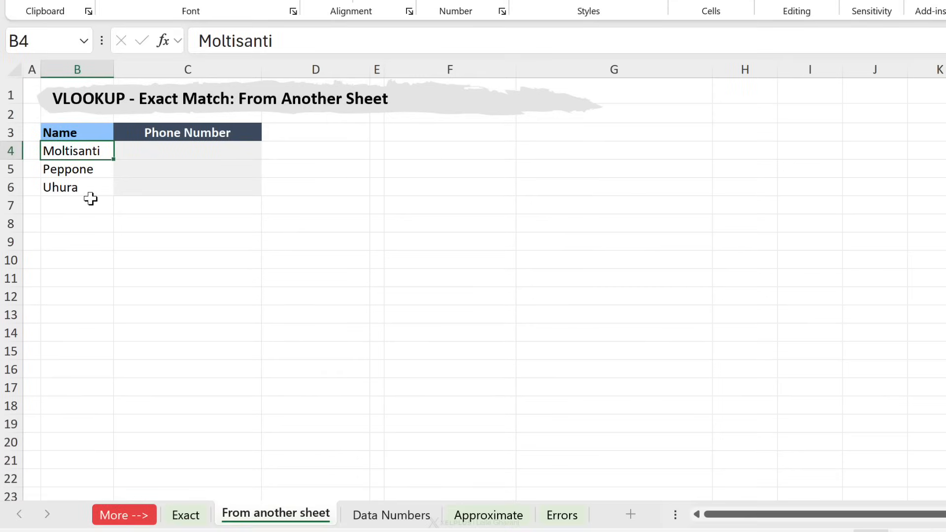
click(187, 150)
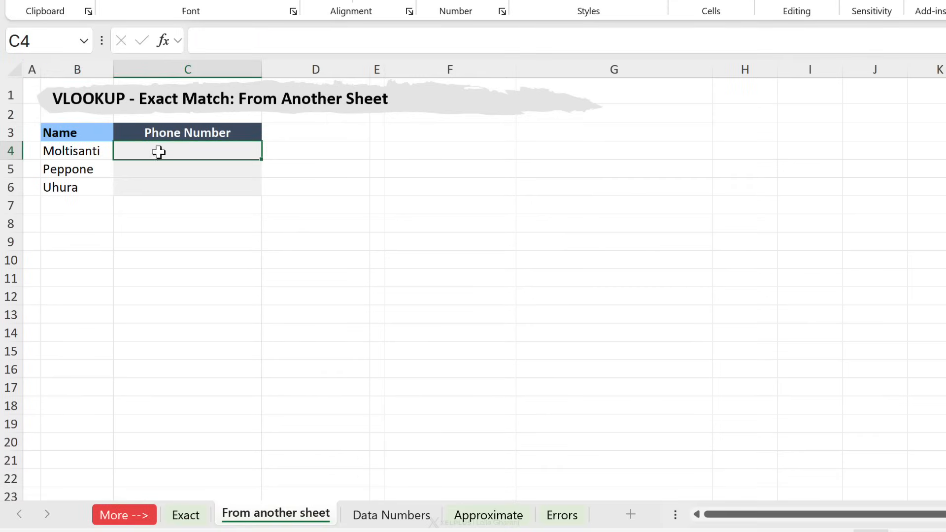
mouse_move(159, 163)
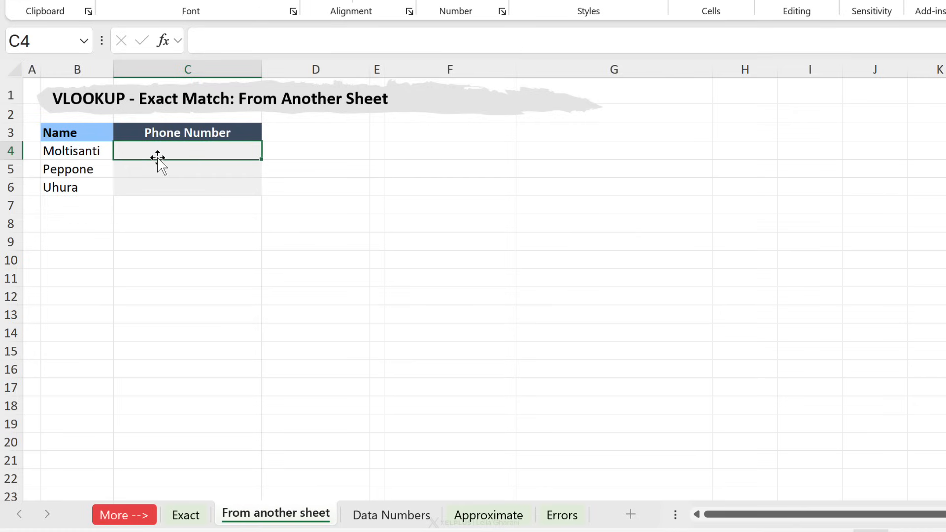
mouse_move(393, 504)
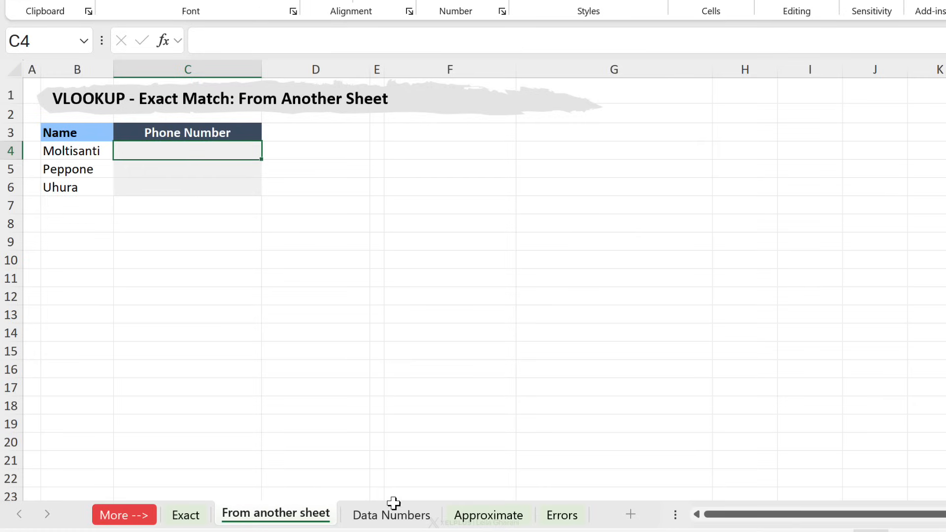
Review the names, professions and phone numbers on the Data Numbers sheet
click(390, 515)
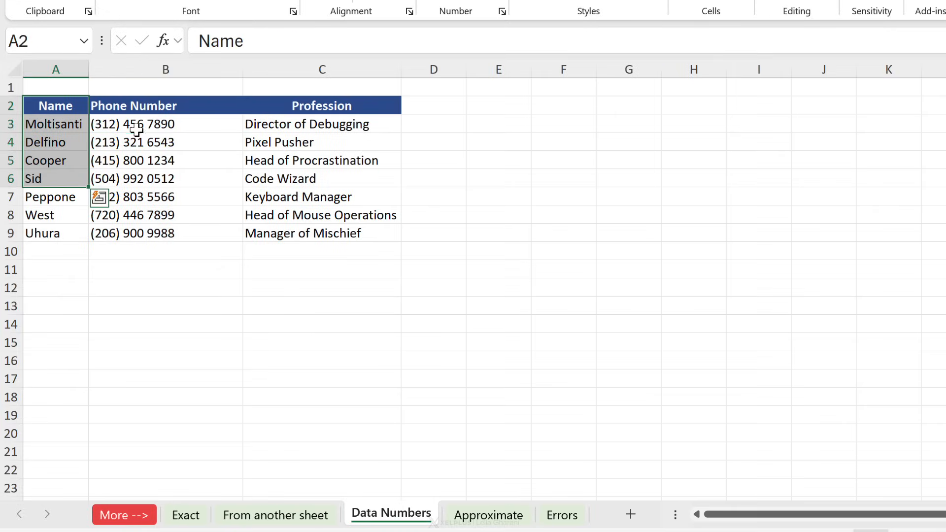
click(322, 142)
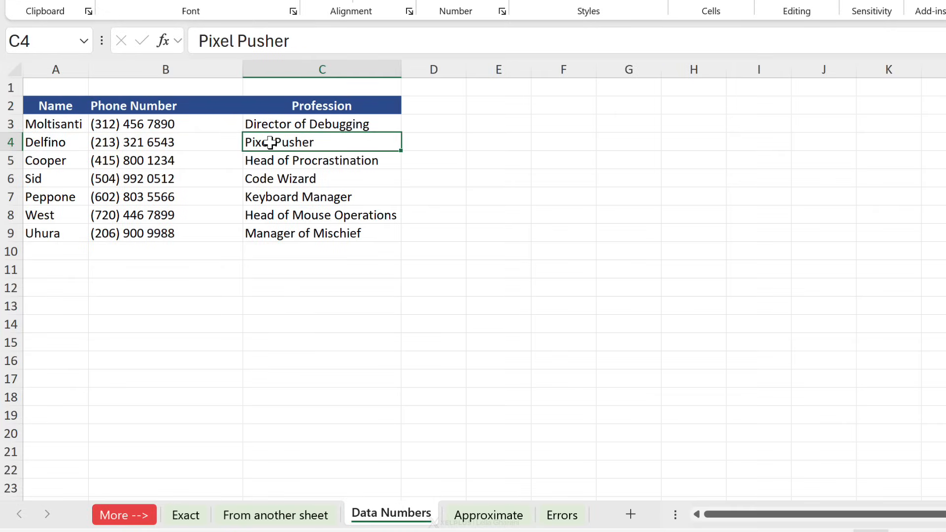
click(164, 142)
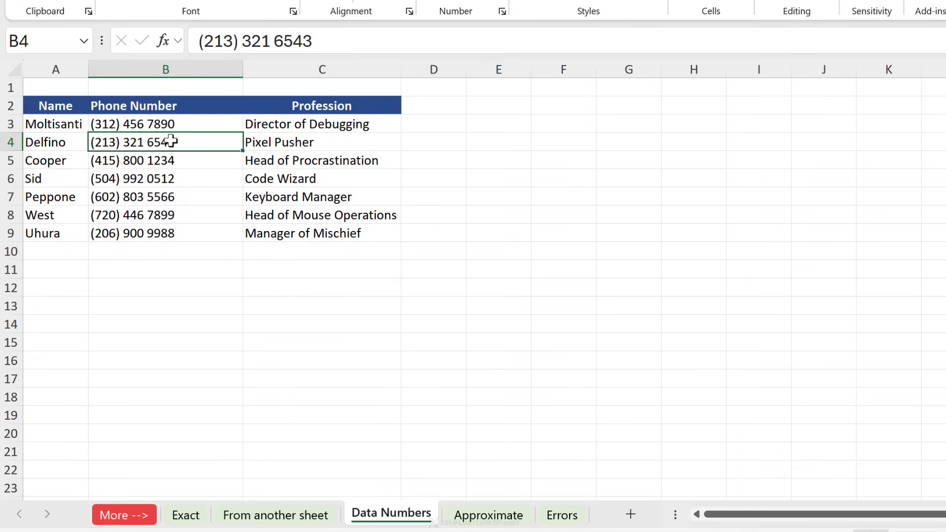
click(56, 105)
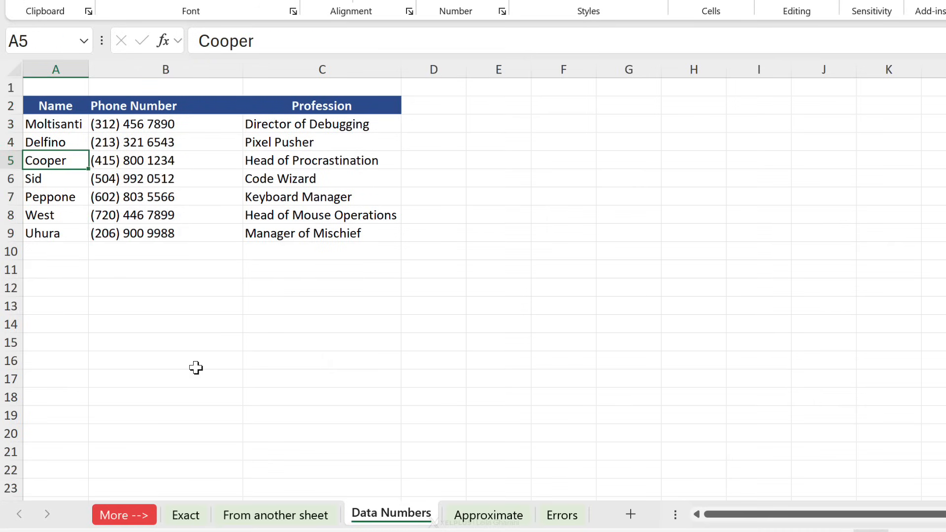
click(275, 514)
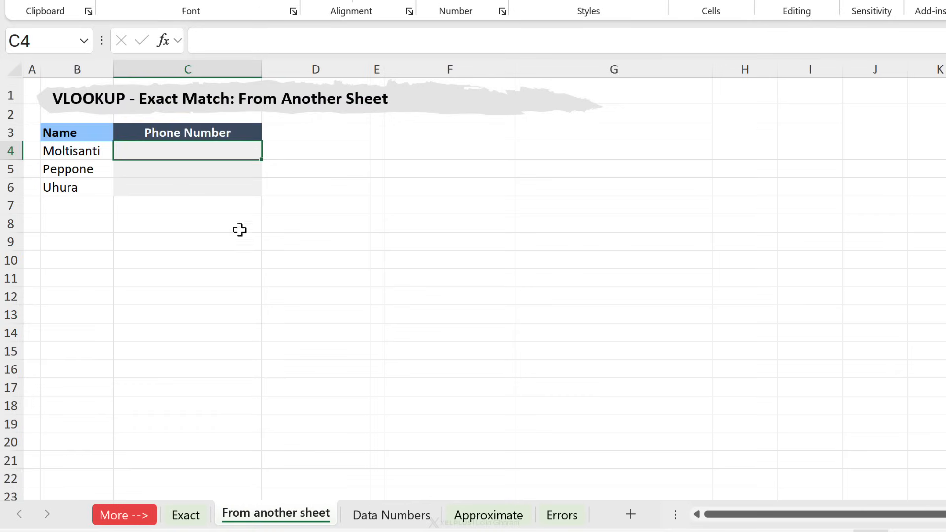
text(=vl)
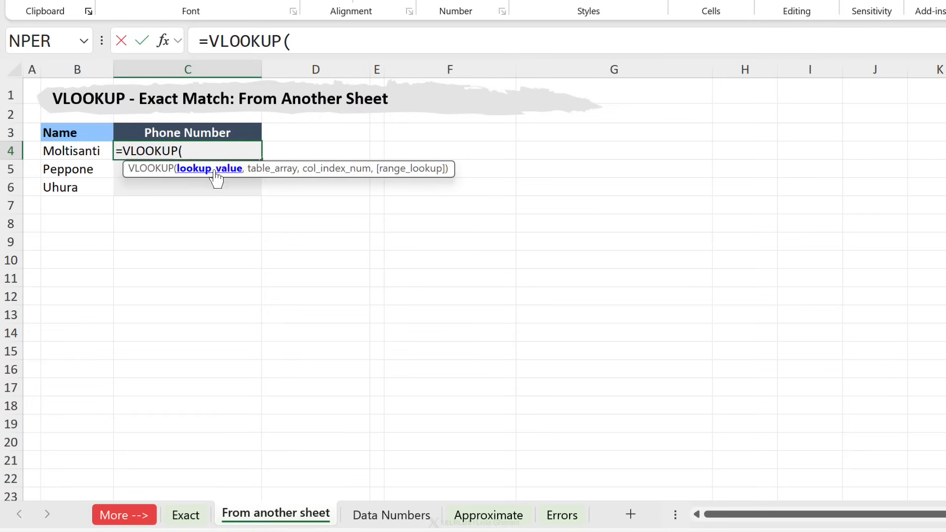
click(76, 151)
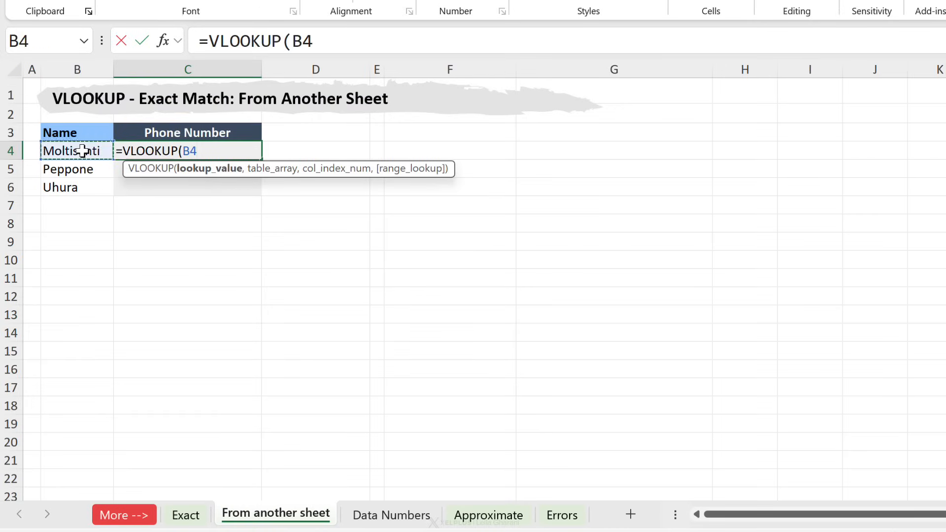
text(,)
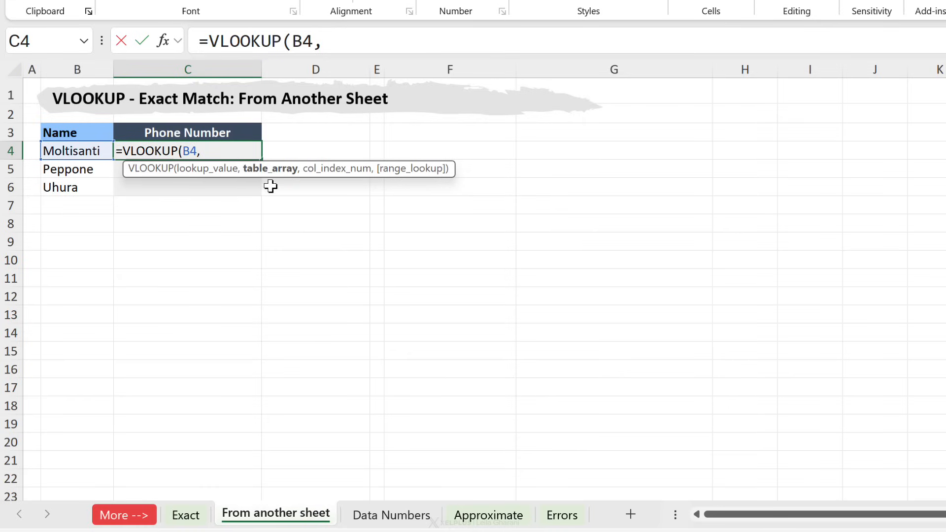
mouse_move(346, 236)
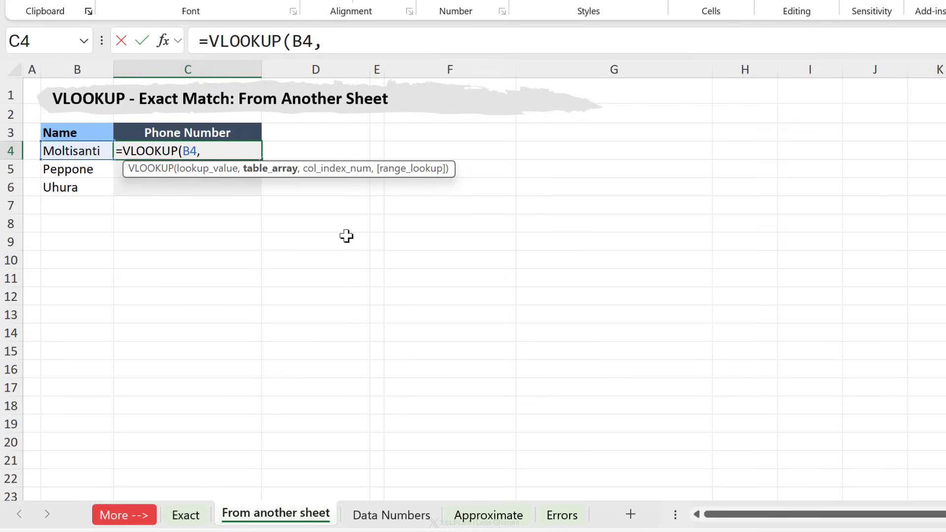
click(390, 515)
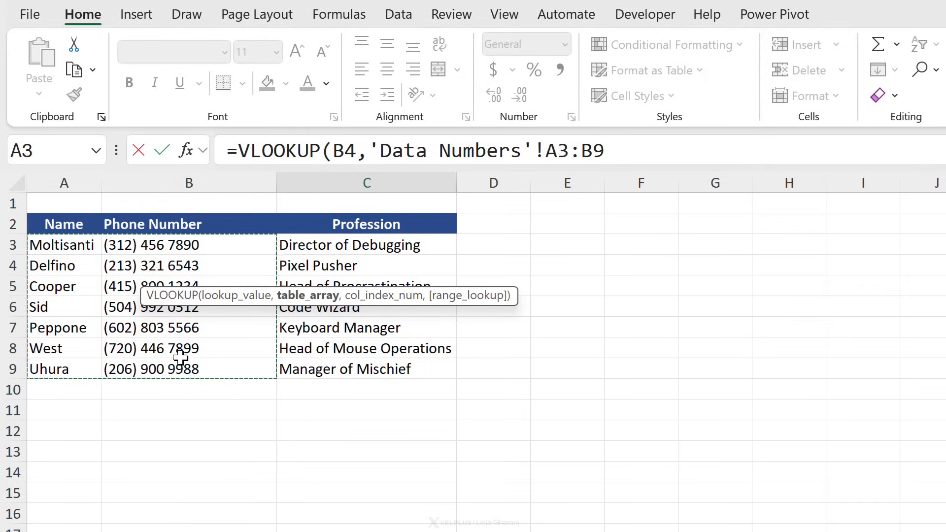
mouse_move(60, 245)
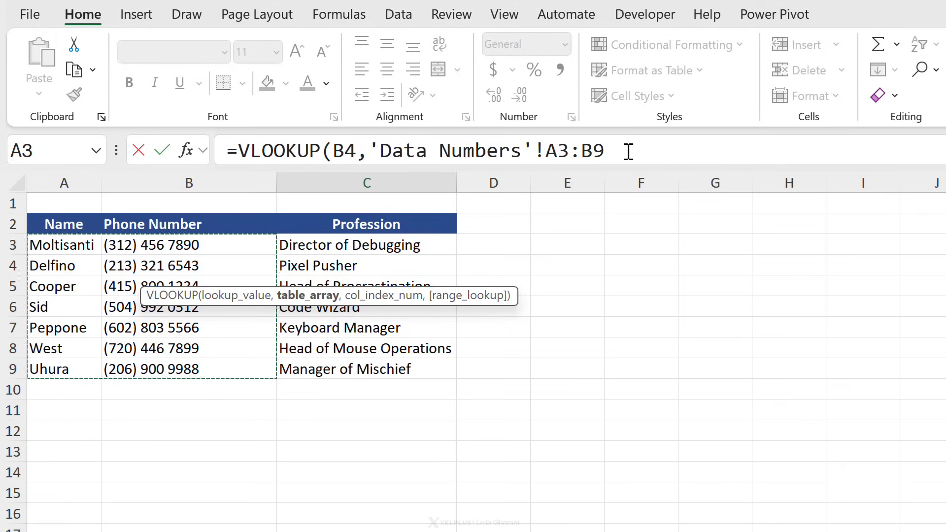
key(f4)
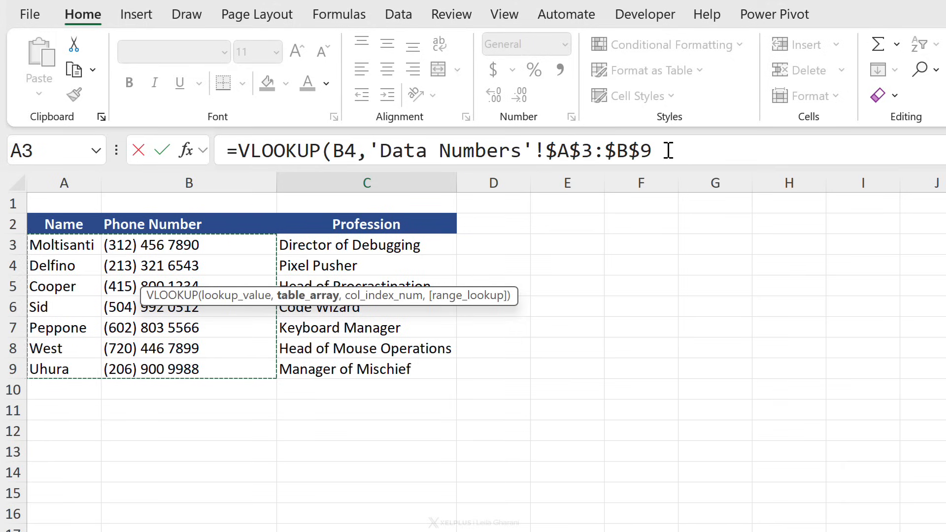
text(,)
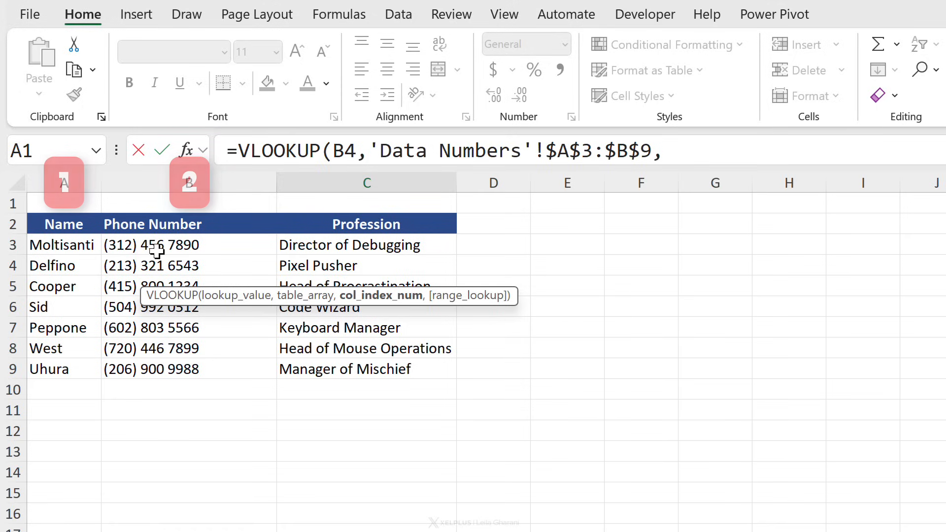
text(2)
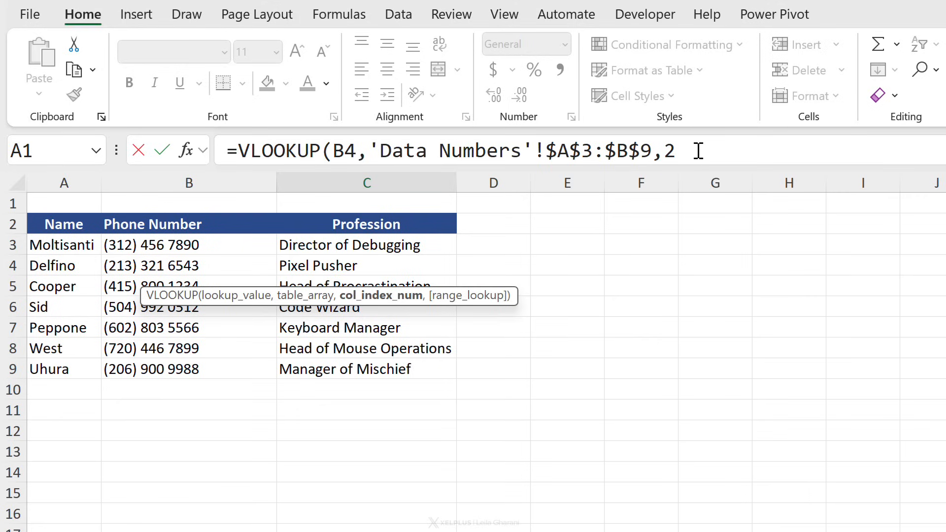
text(,FALSE))
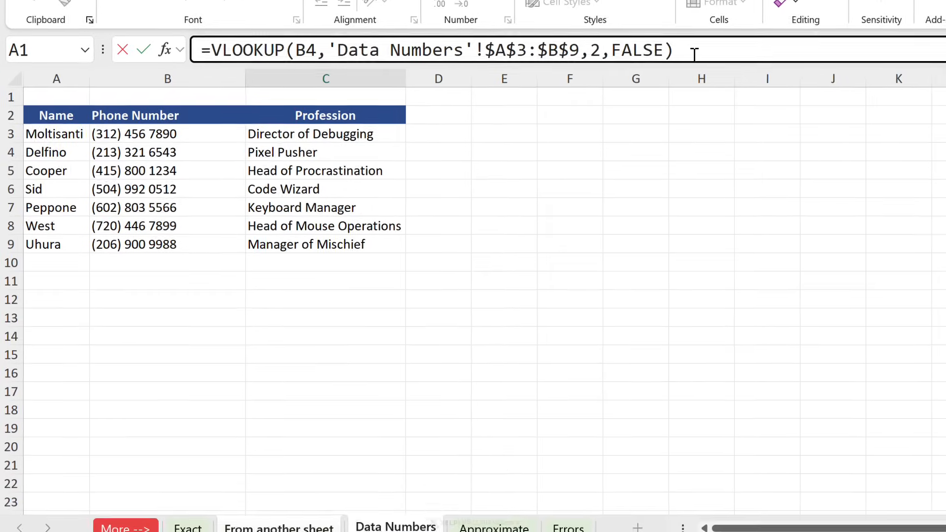
click(276, 513)
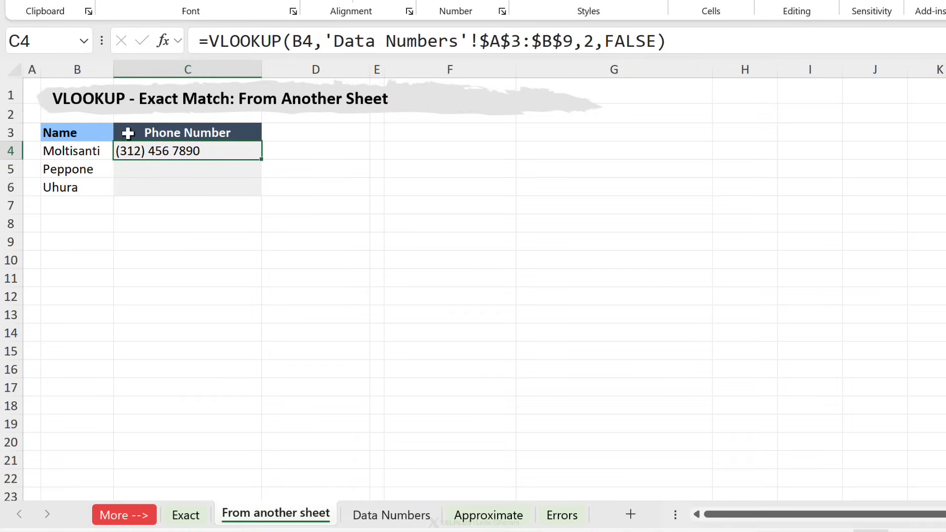
mouse_move(261, 158)
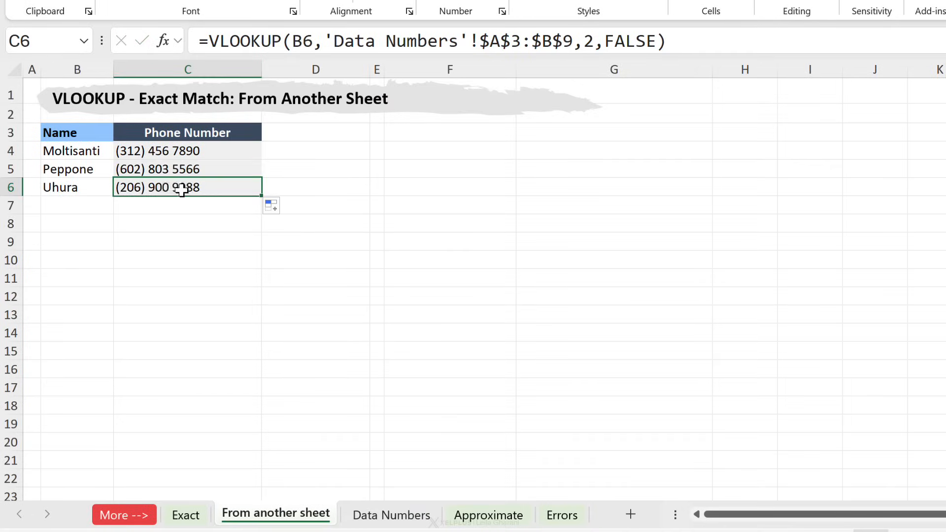
Check Uhura's filled phone lookup, then go to the Approximate Match grades sheet
click(77, 187)
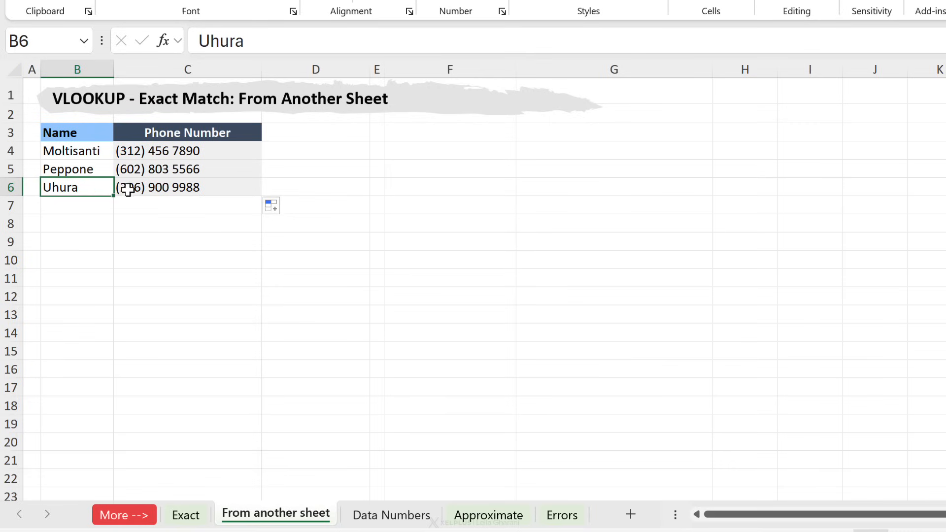
click(187, 187)
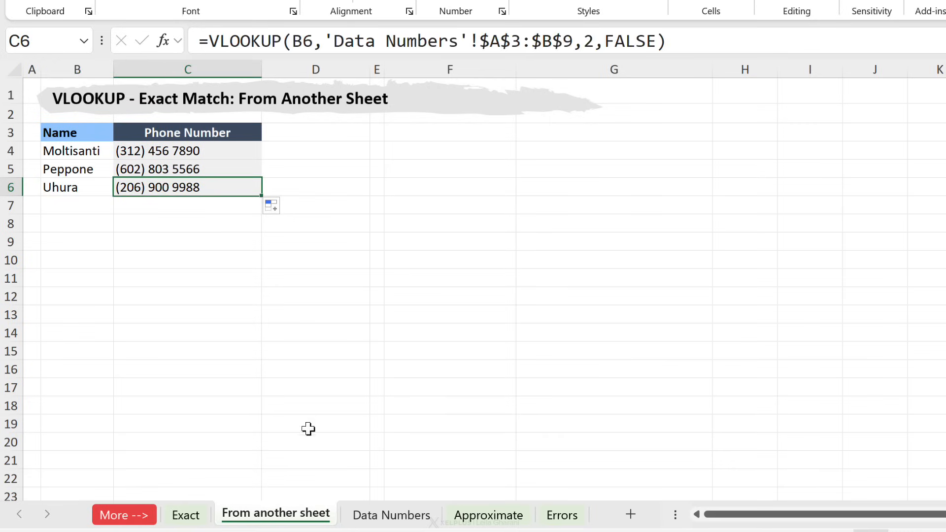
click(390, 514)
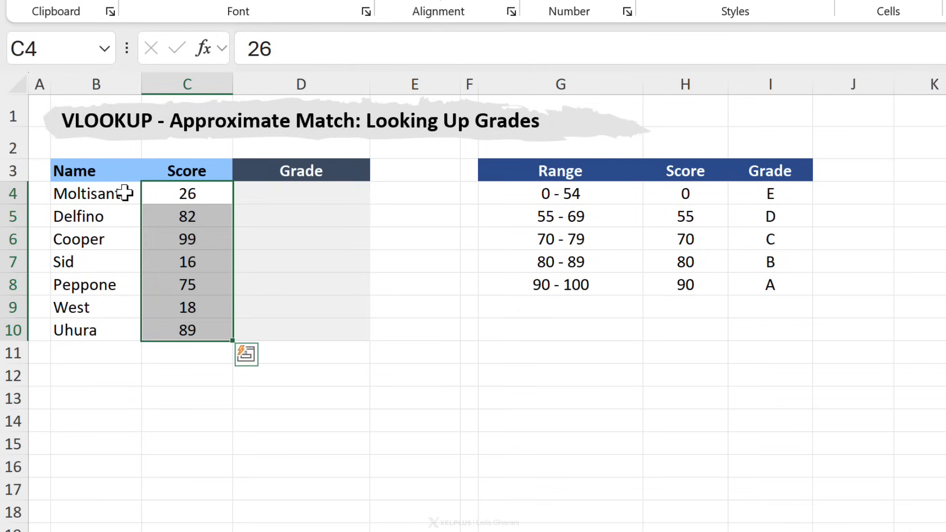
Point out Moltisanti's score of 26 and the empty Grade column
click(94, 193)
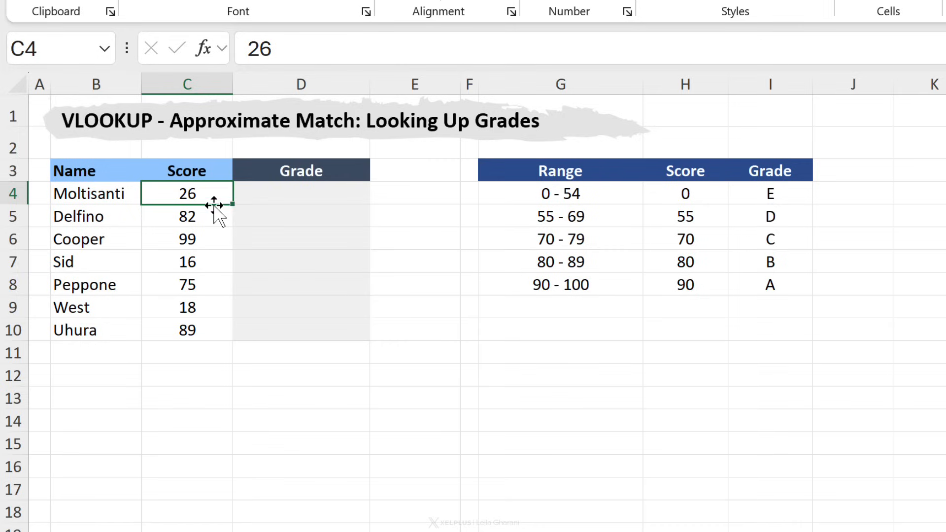
click(300, 193)
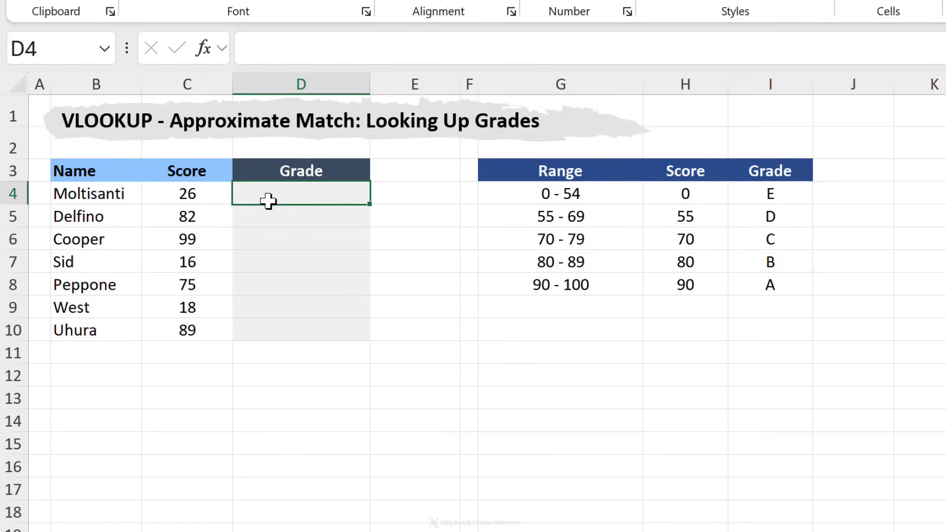
mouse_move(636, 282)
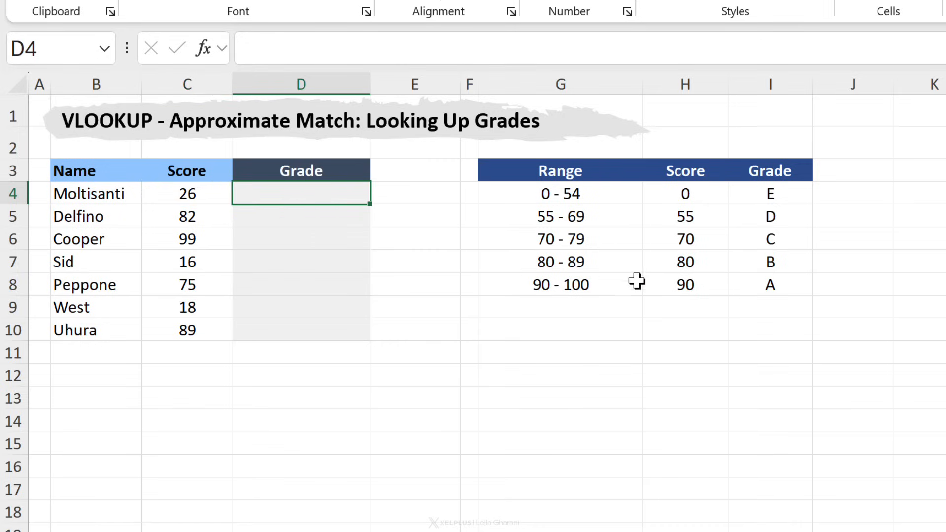
drag(186, 194, 186, 330)
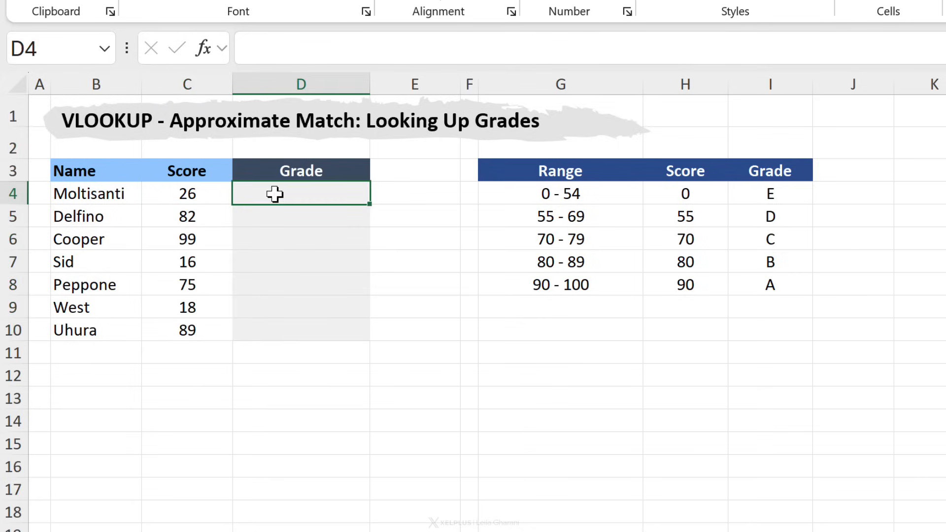
Explain the grade bands table (0, 55, 80 bounds; E, B grades) and begin =VLOOKUP
click(560, 194)
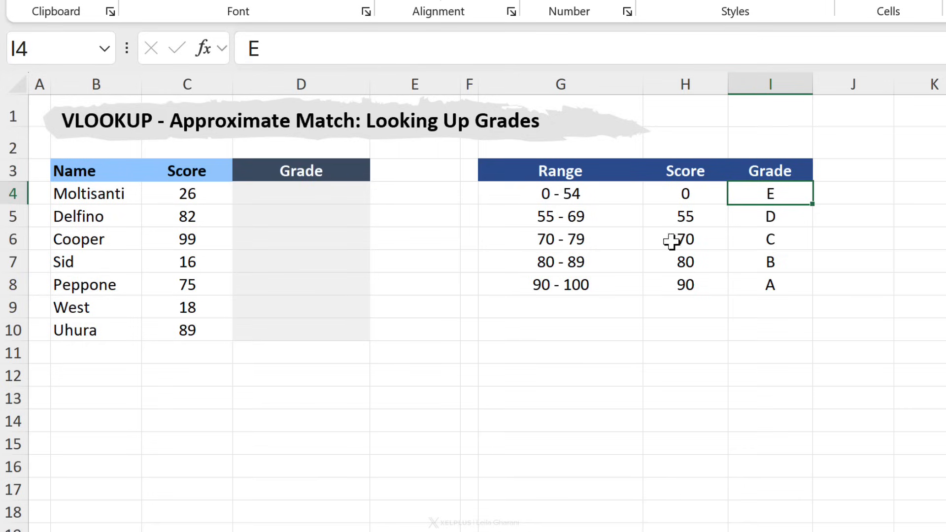
click(559, 261)
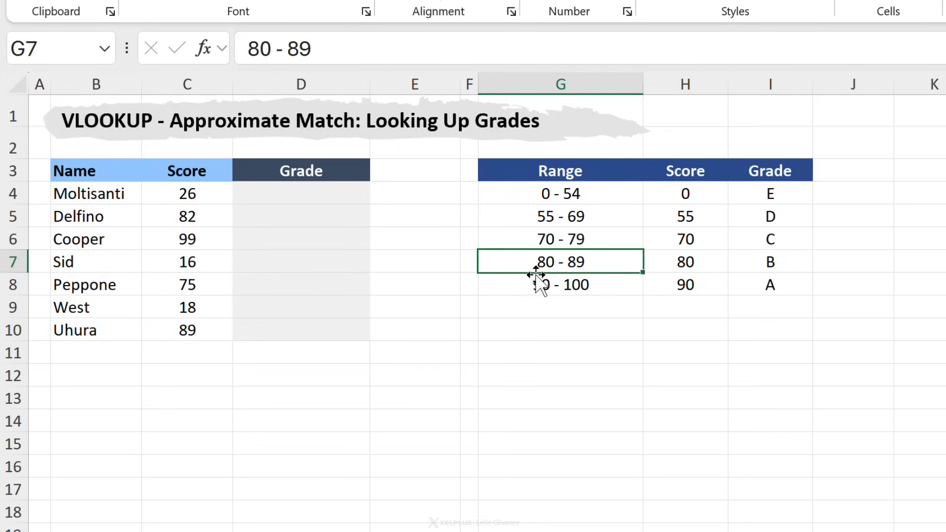
click(769, 261)
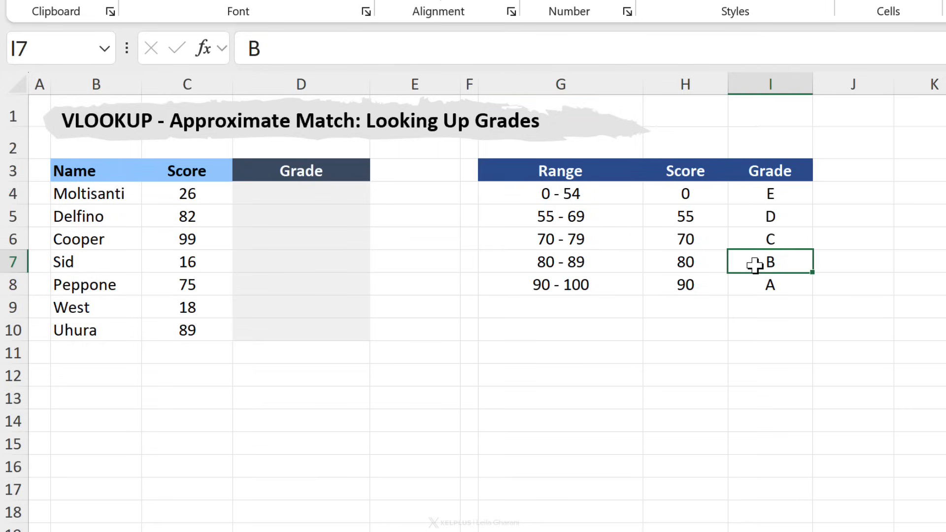
mouse_move(676, 239)
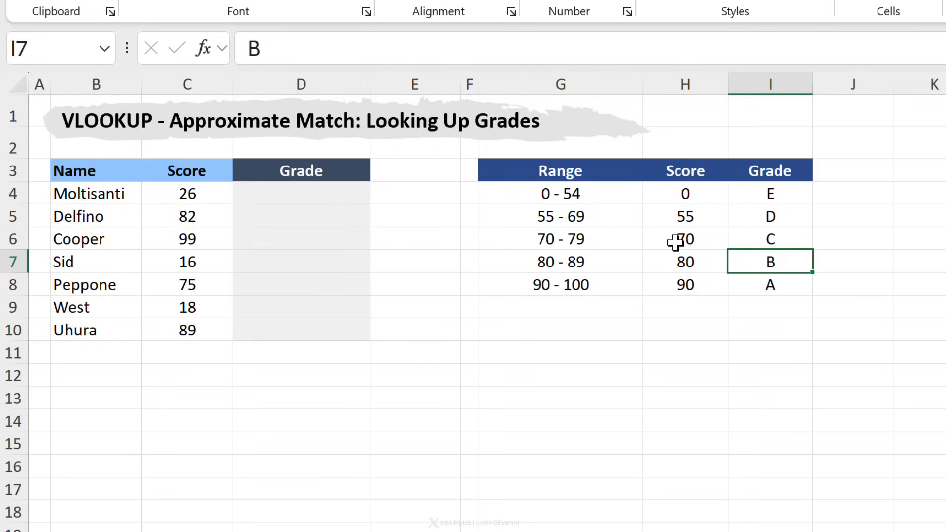
click(769, 170)
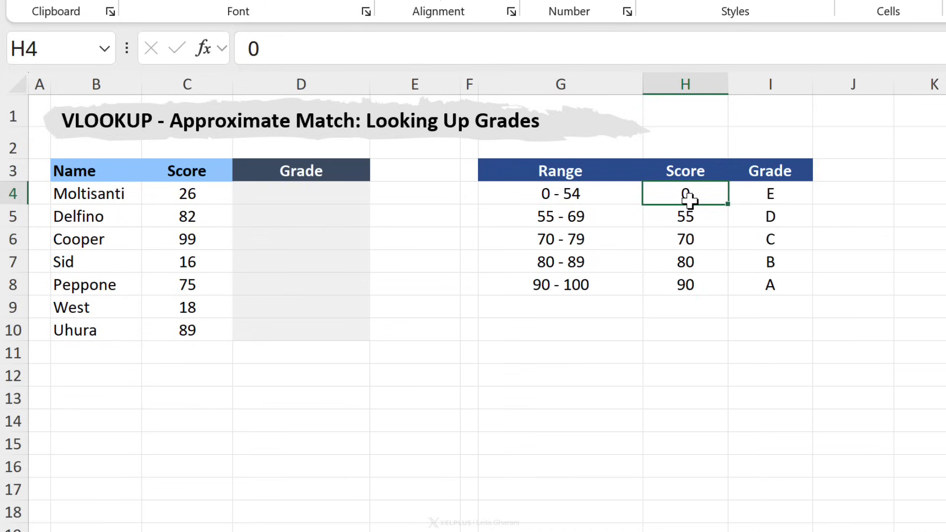
click(684, 216)
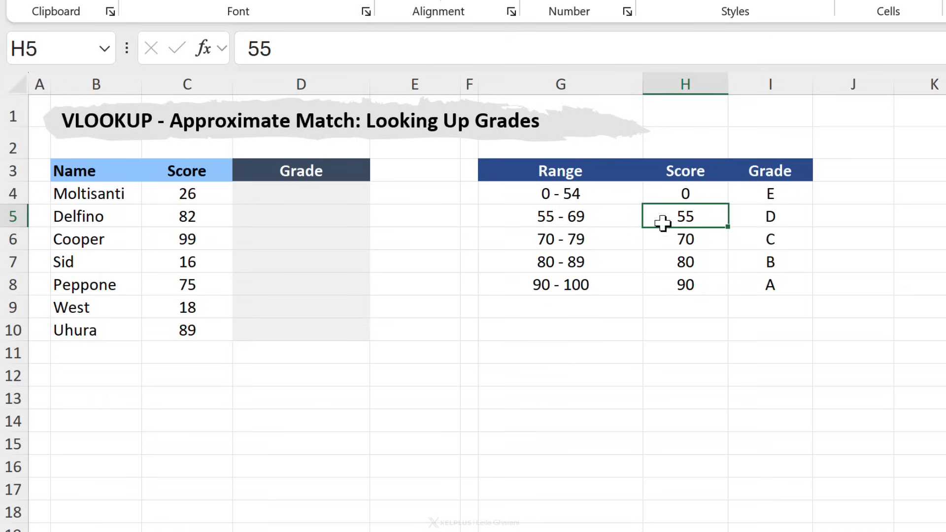
click(685, 262)
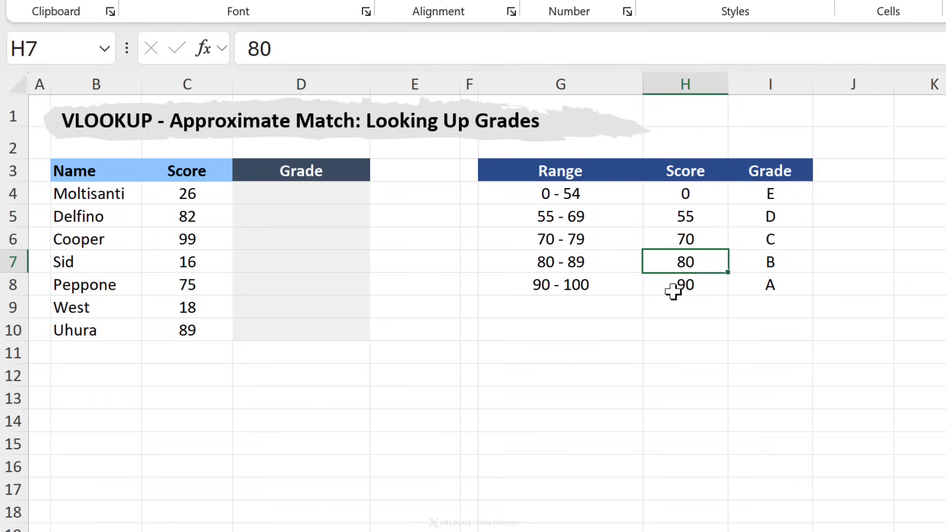
click(685, 194)
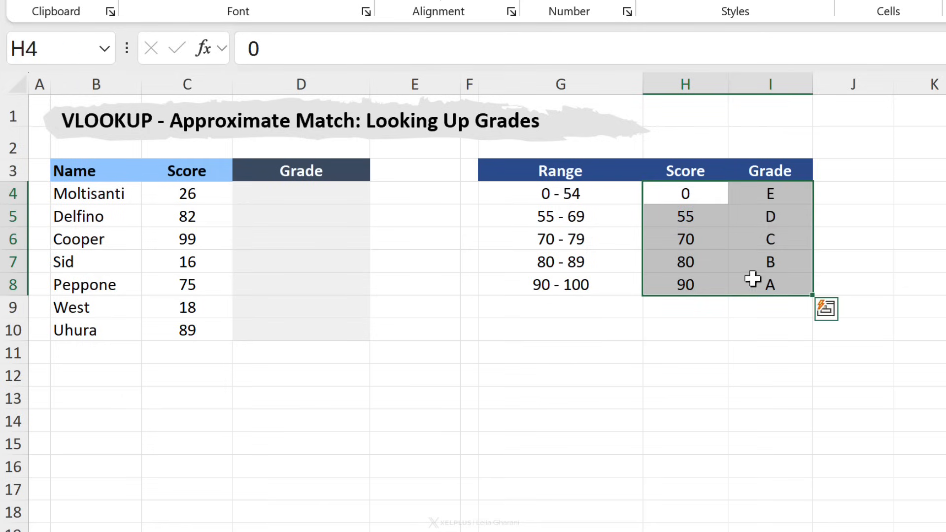
click(560, 193)
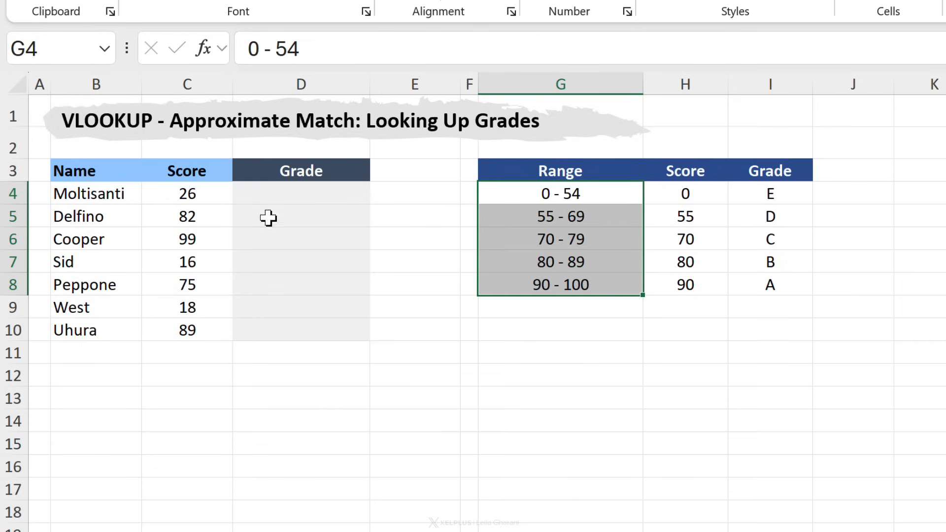
text(=vl)
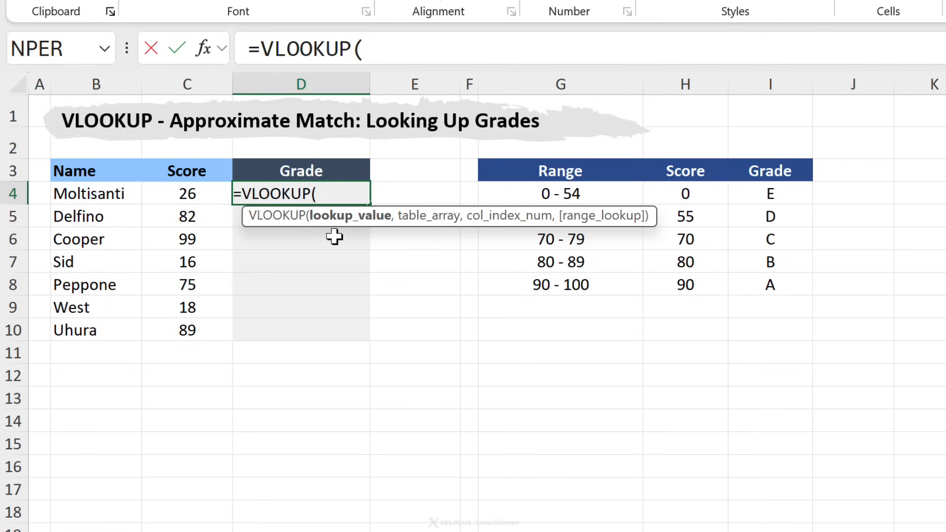
mouse_move(195, 184)
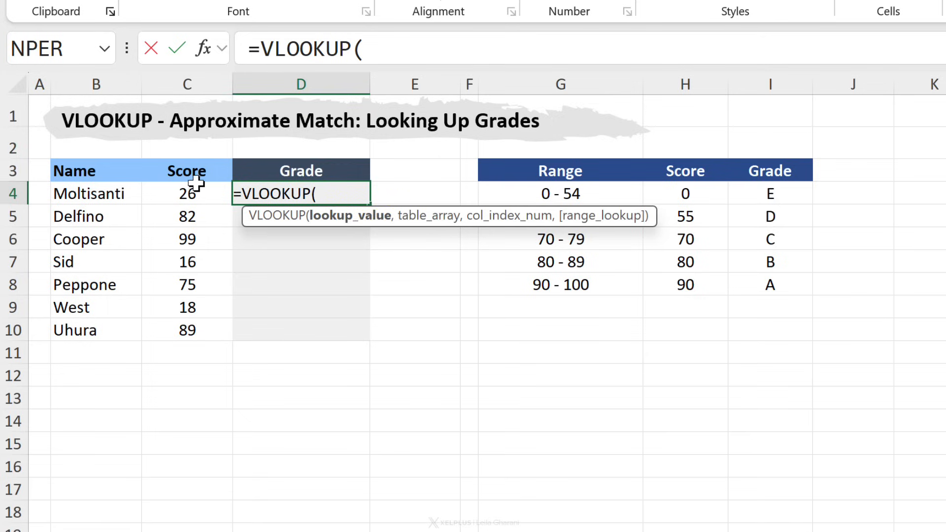
Build =VLOOKUP(C4,H4:I8,2) in D4, returning grade E for Moltisanti
click(186, 193)
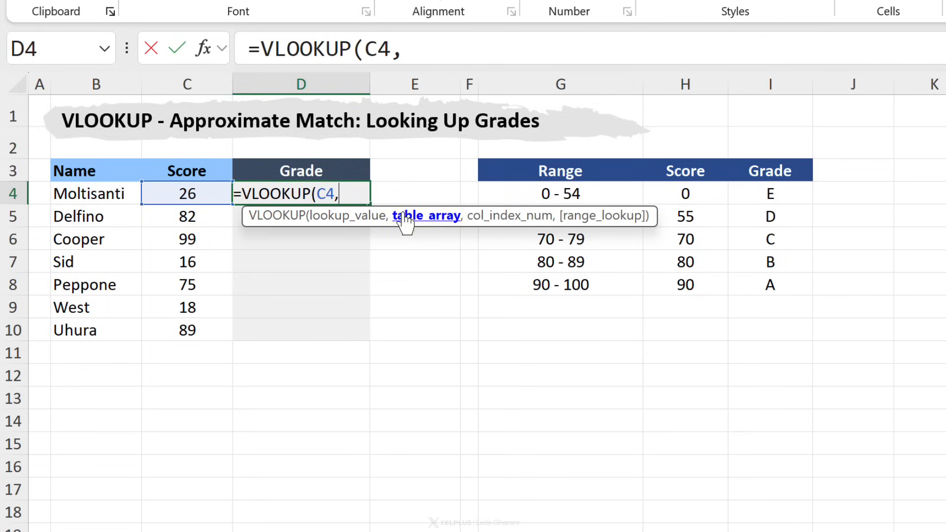
drag(685, 194, 769, 261)
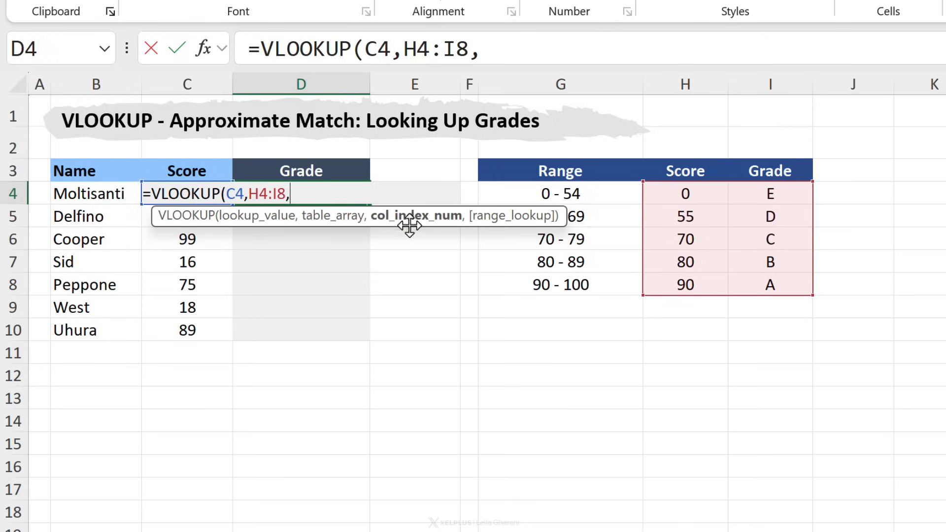
mouse_move(730, 184)
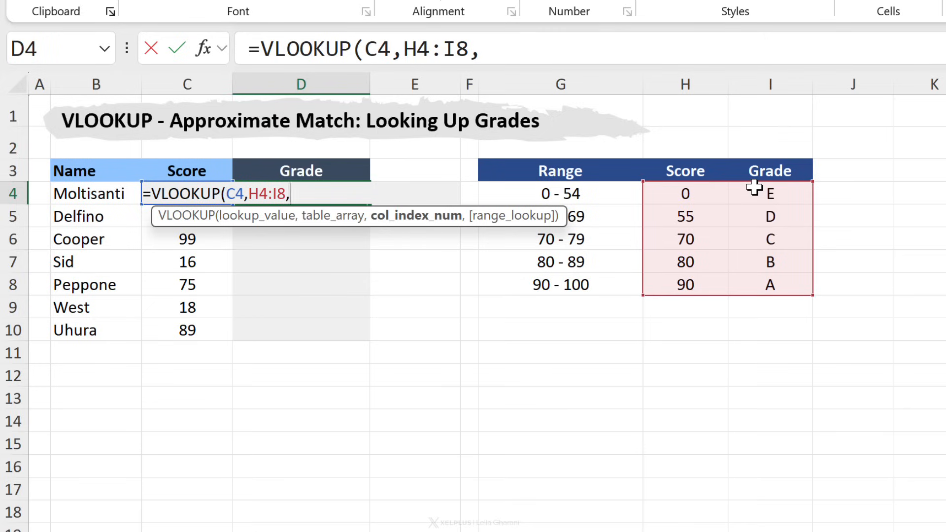
text(2))
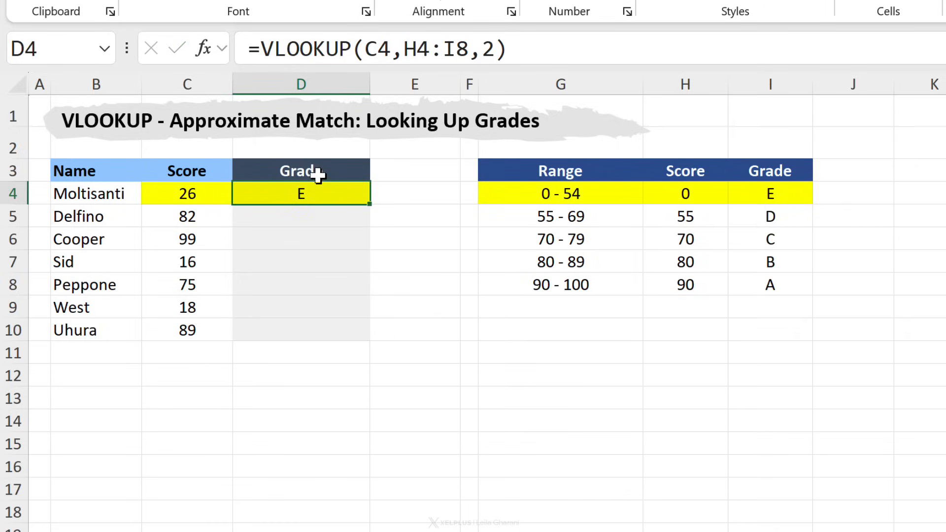
mouse_move(685, 194)
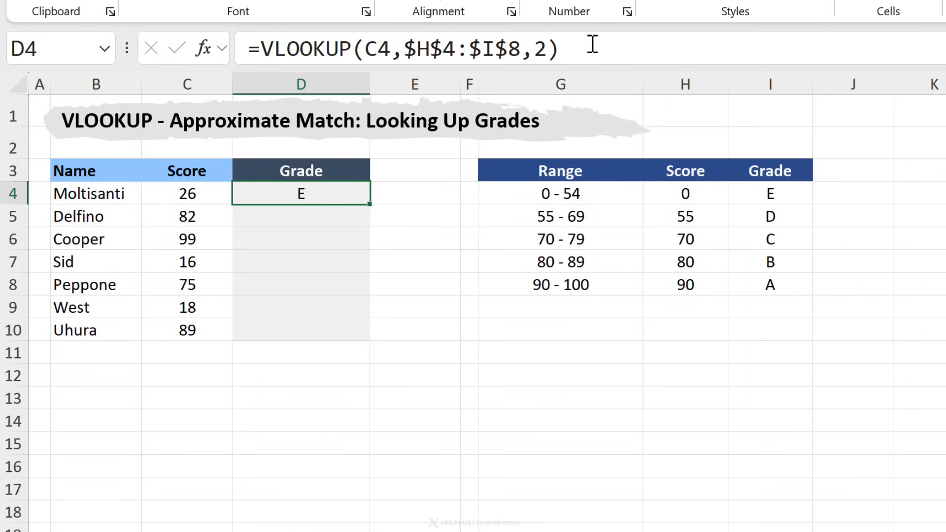
Fill the locked $H$4:$I$8 grade lookup down to D10 and check Peppone's formula
drag(369, 205, 369, 330)
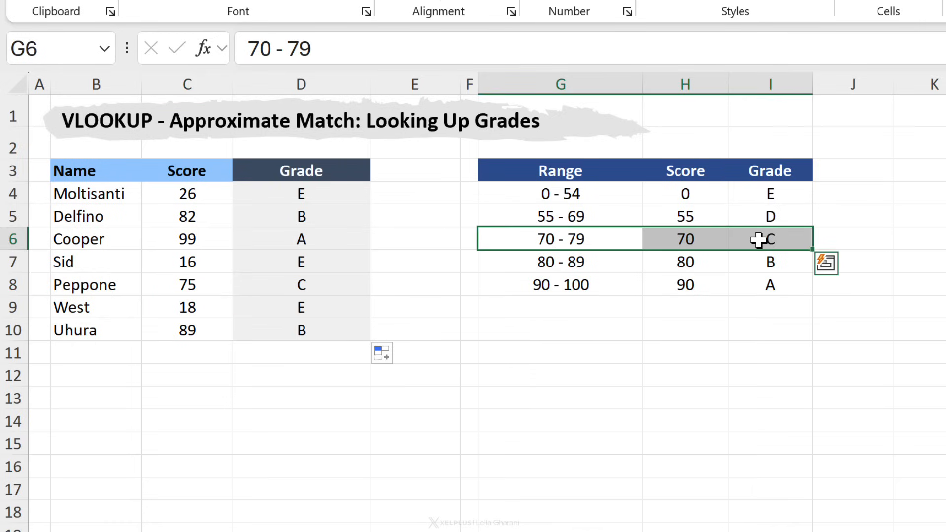
click(300, 284)
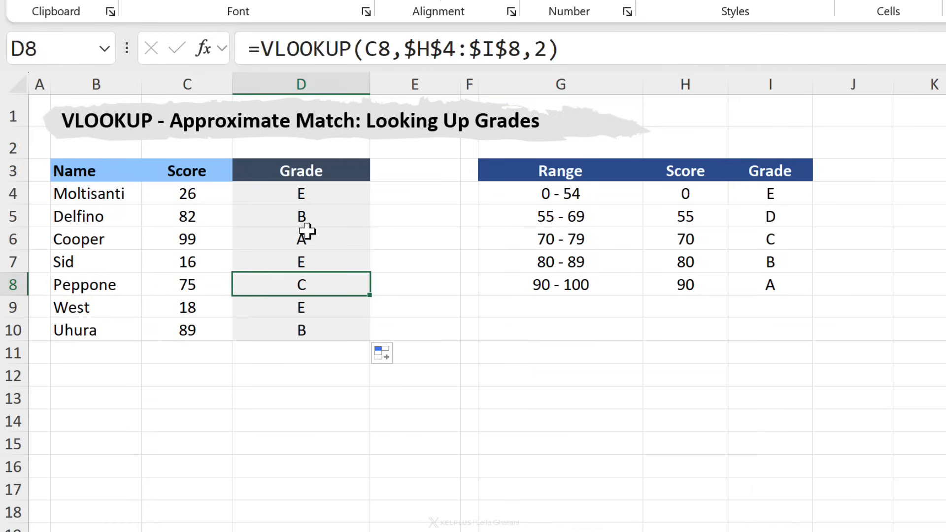
Add TRUE as the match argument in D4's grade VLOOKUP and copy it to D10
double_click(301, 193)
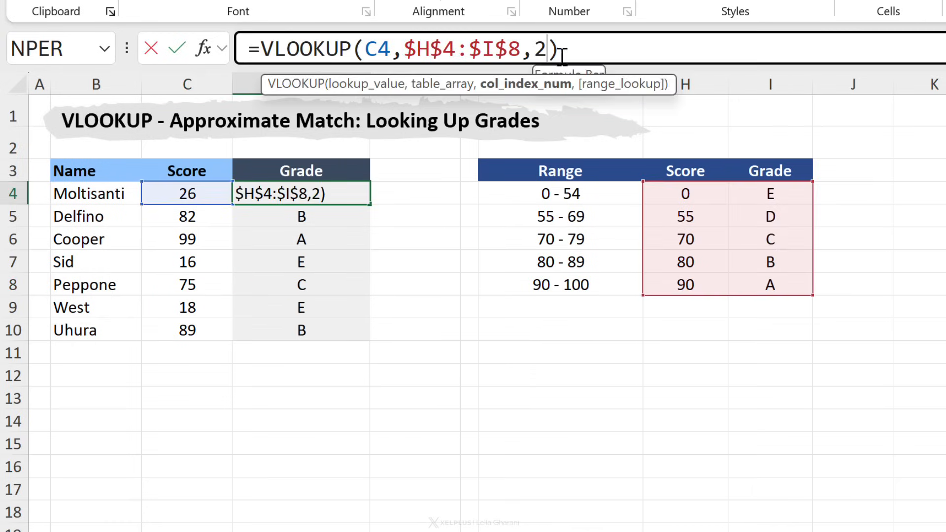
text(,TRUE)
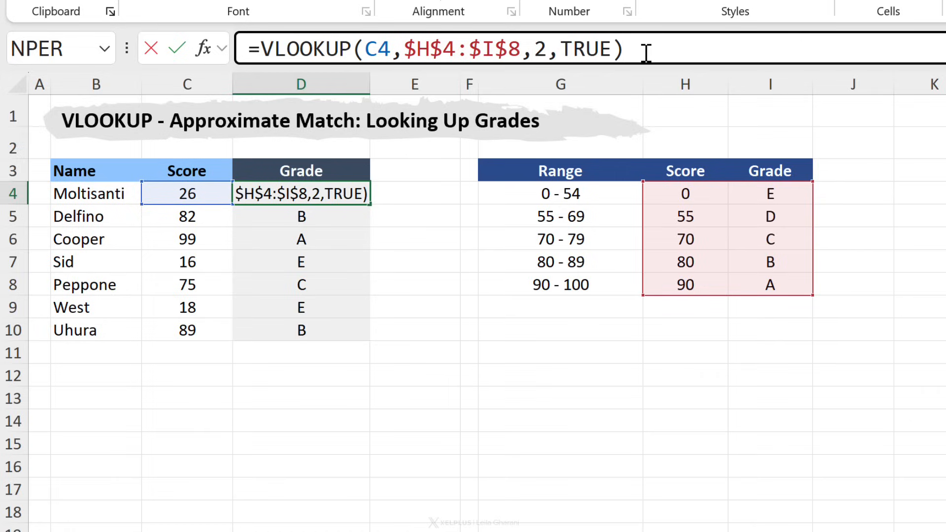
key(Enter)
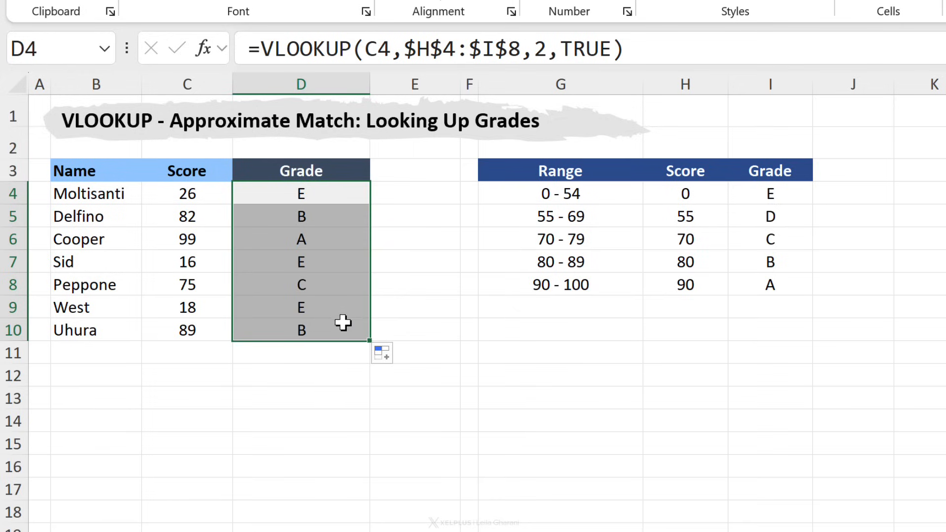
click(300, 329)
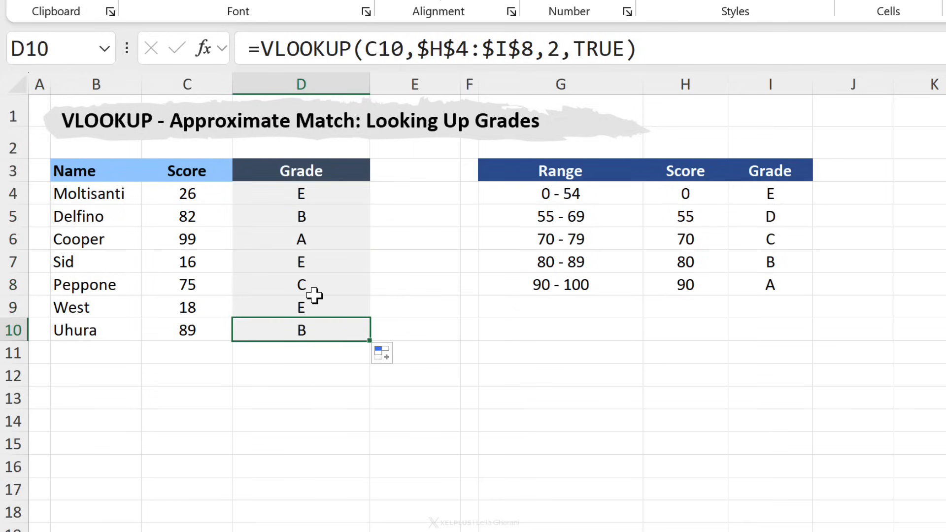
click(685, 194)
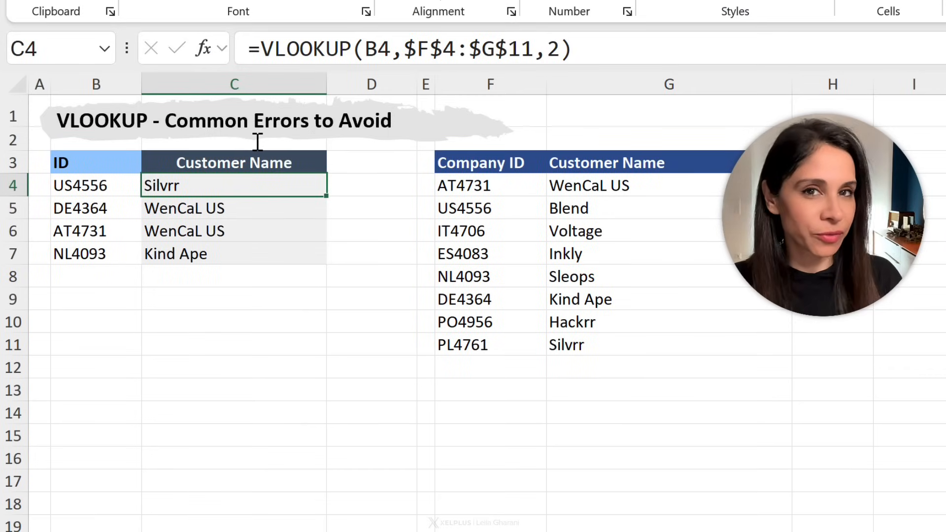
Change C4 to =VLOOKUP(B4,$F$4:$G$11,2,FALSE) so US4556 returns Blend
click(96, 186)
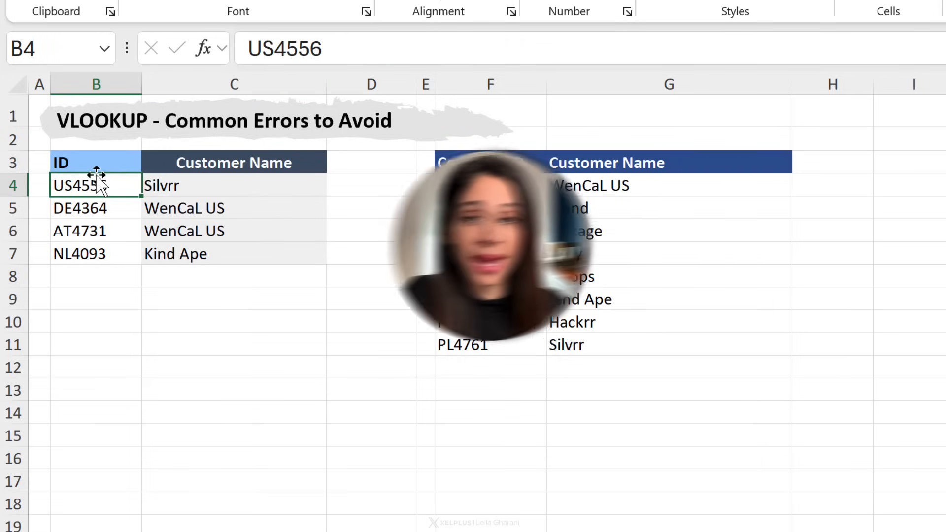
click(234, 185)
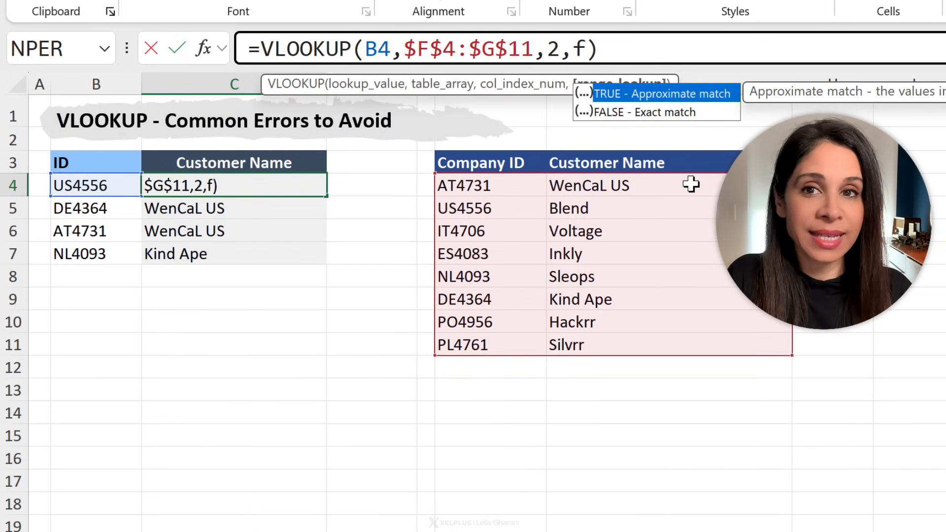
text(al)
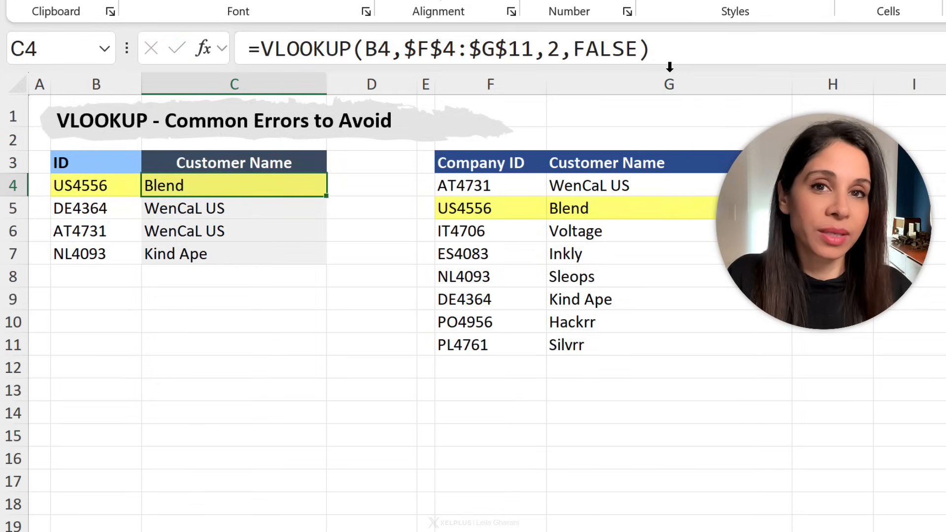
mouse_move(467, 118)
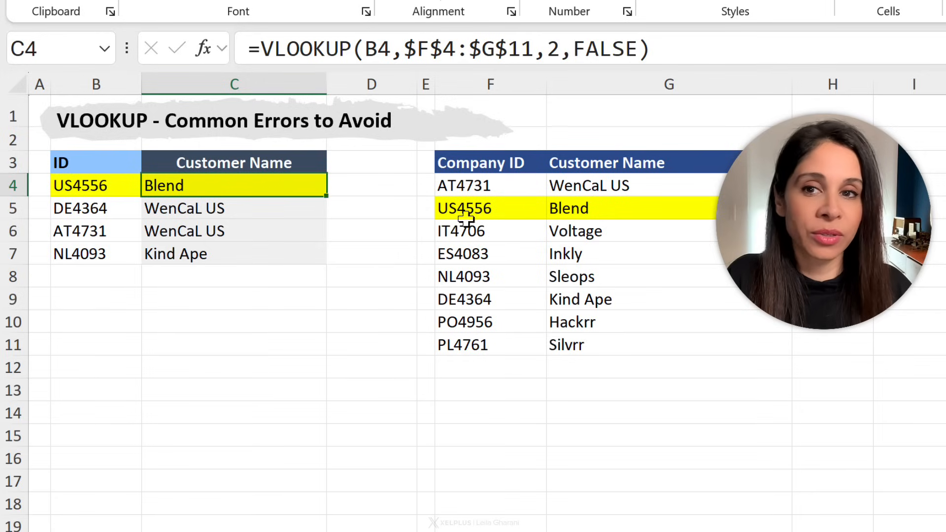
Undo the FALSE argument in C4 and review the C5 and F4 lookup results
key(ctrl+z)
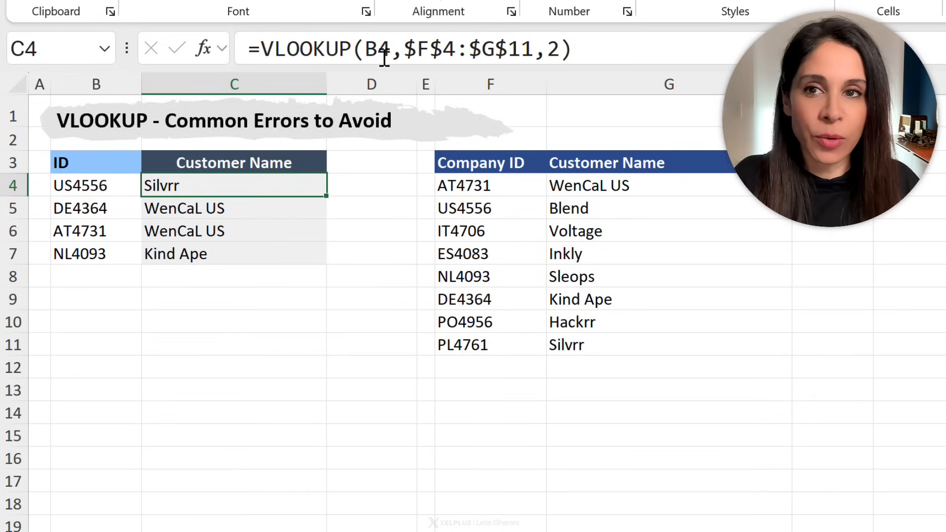
drag(234, 185, 234, 253)
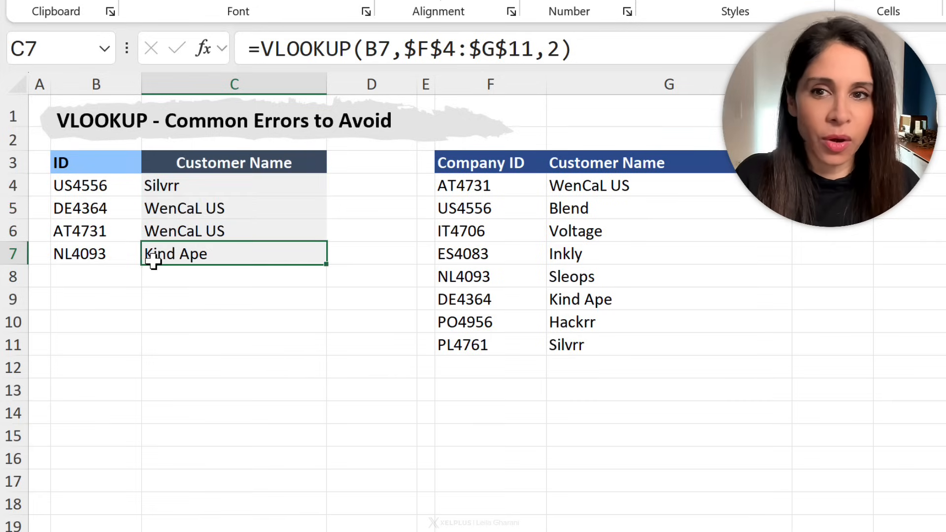
click(234, 207)
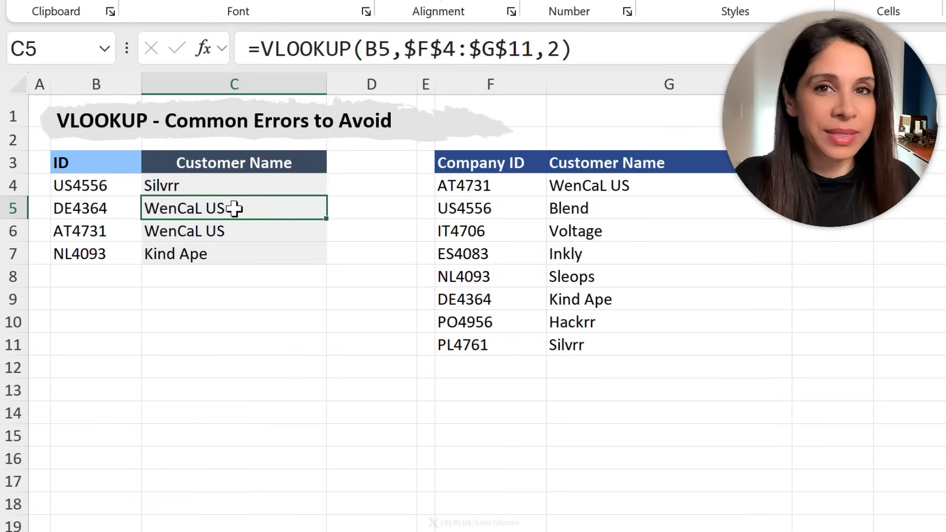
click(489, 185)
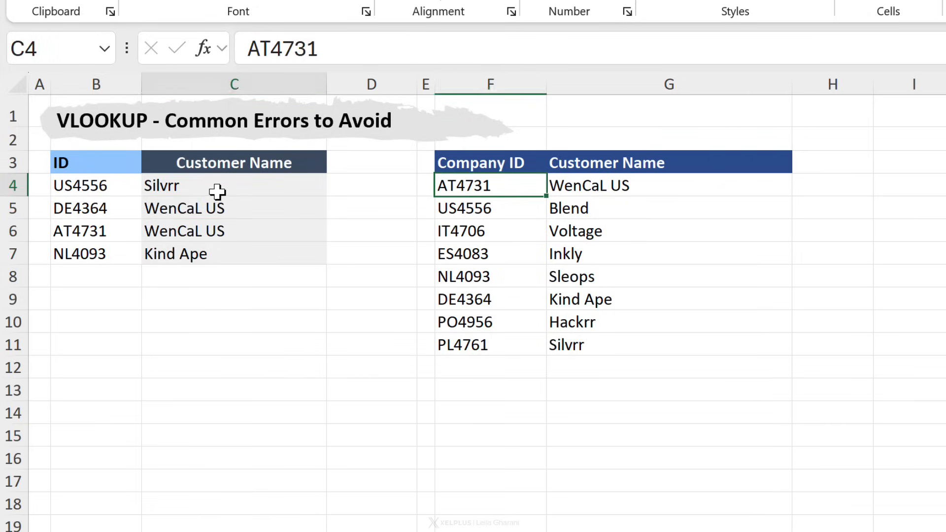
click(232, 185)
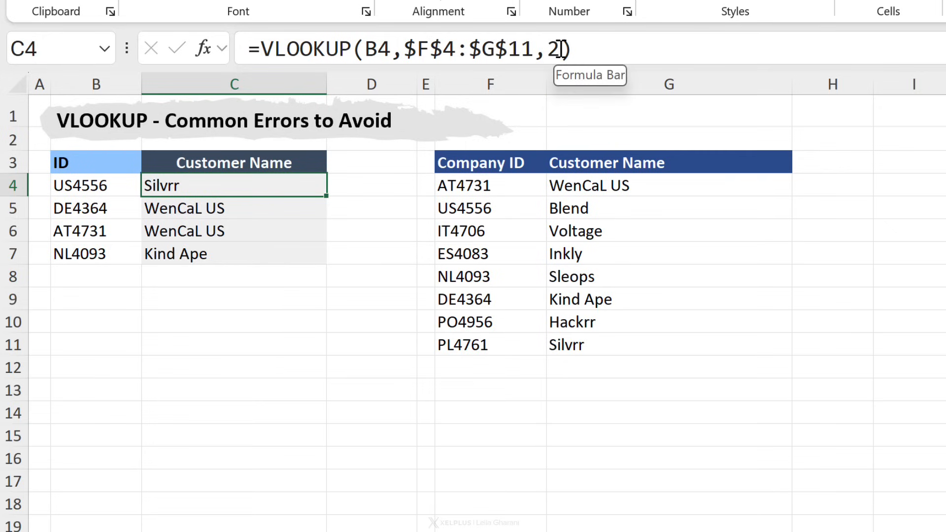
drag(488, 185, 594, 321)
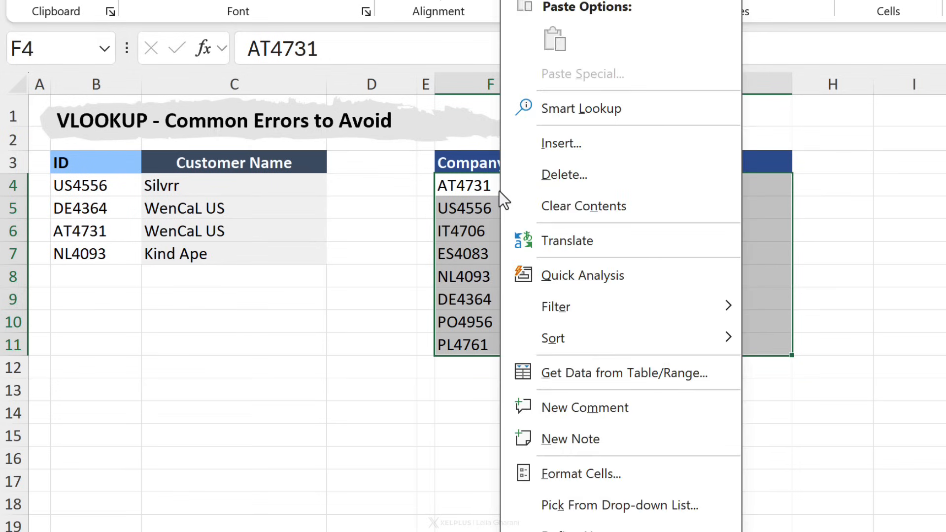
mouse_move(552, 337)
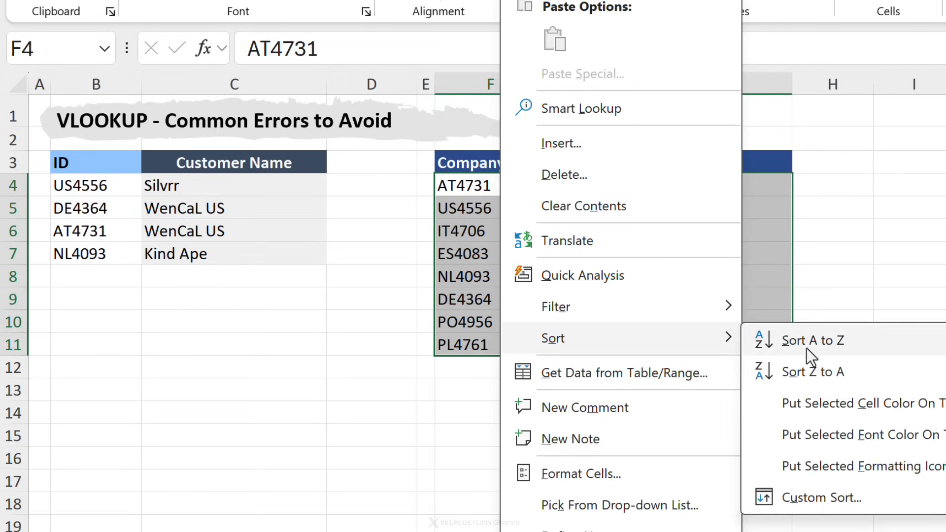
Sort the F4:G11 company table A to Z by Company ID and check C4:C7
click(813, 339)
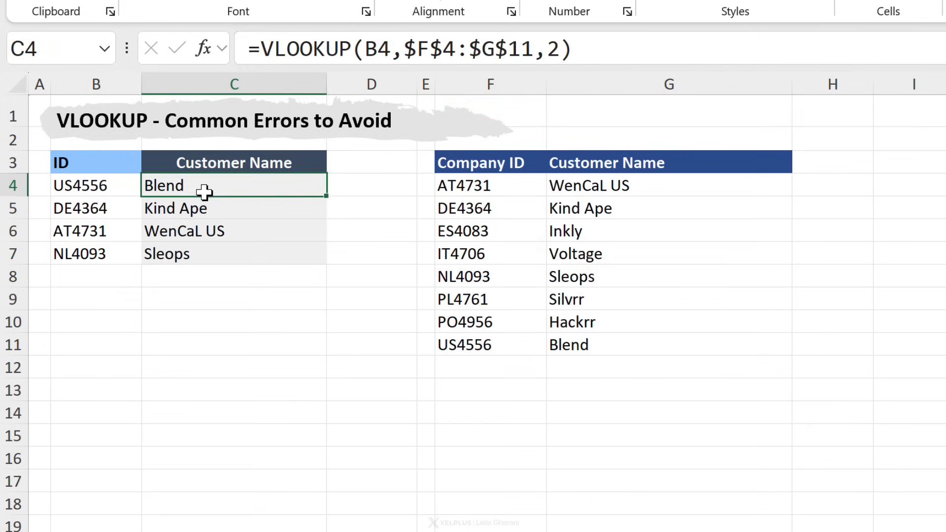
click(234, 253)
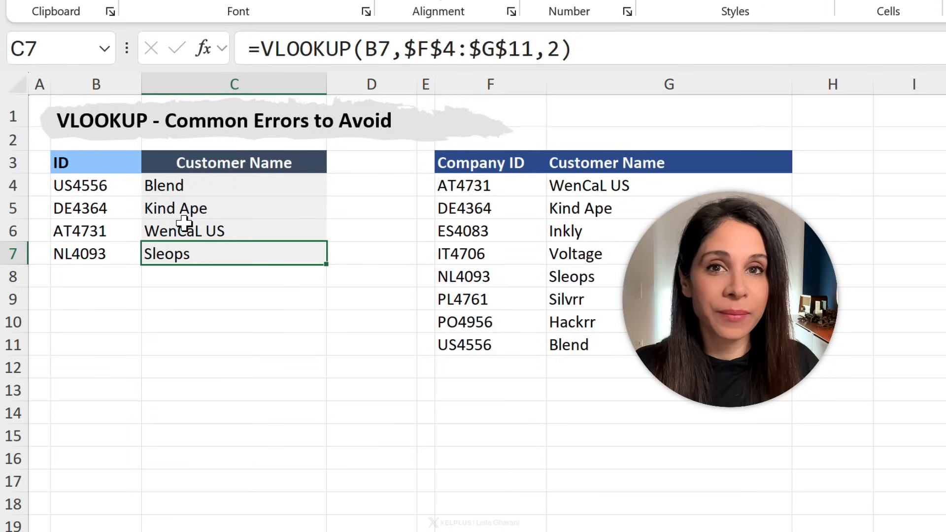
drag(233, 185, 233, 253)
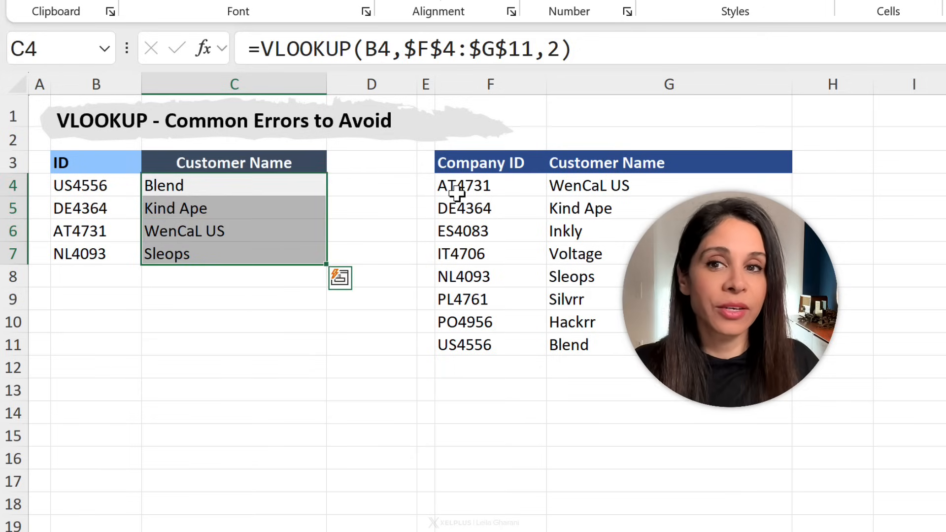
click(465, 185)
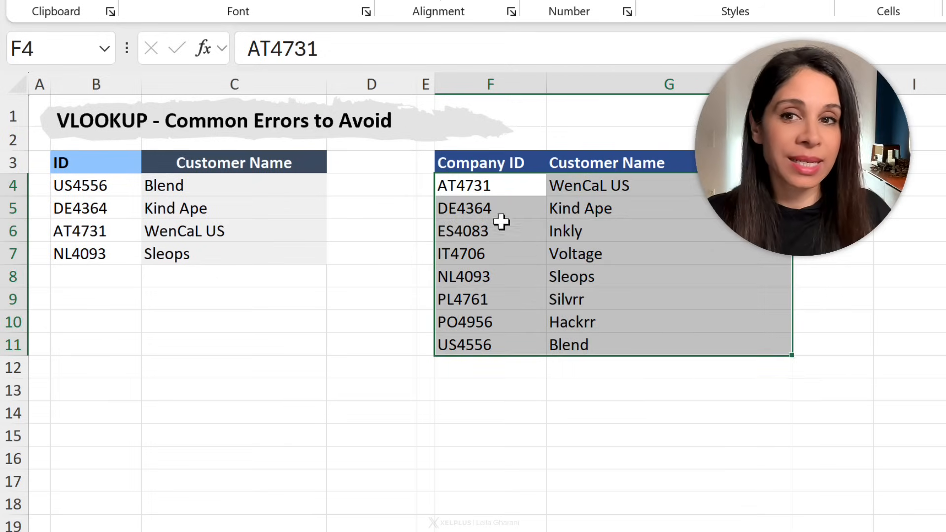
click(491, 208)
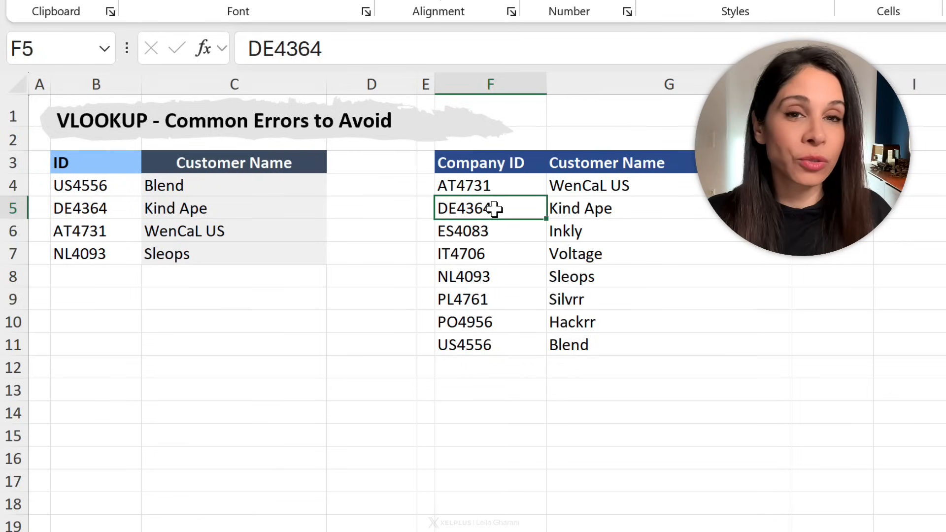
mouse_move(470, 235)
text(8)
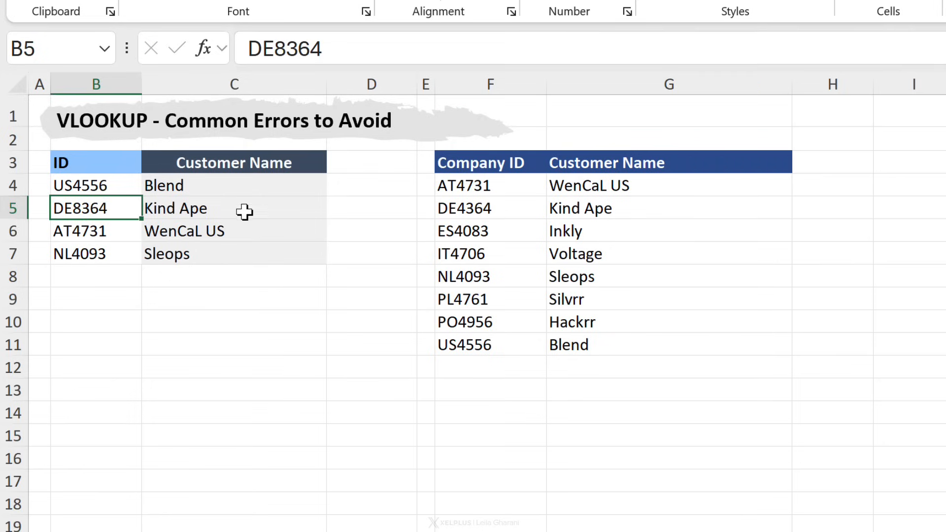
mouse_move(454, 253)
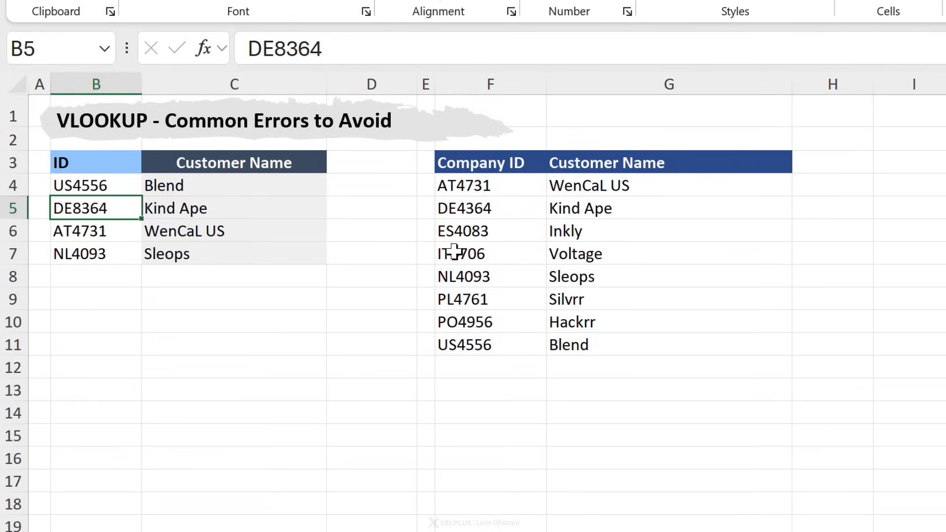
mouse_move(476, 240)
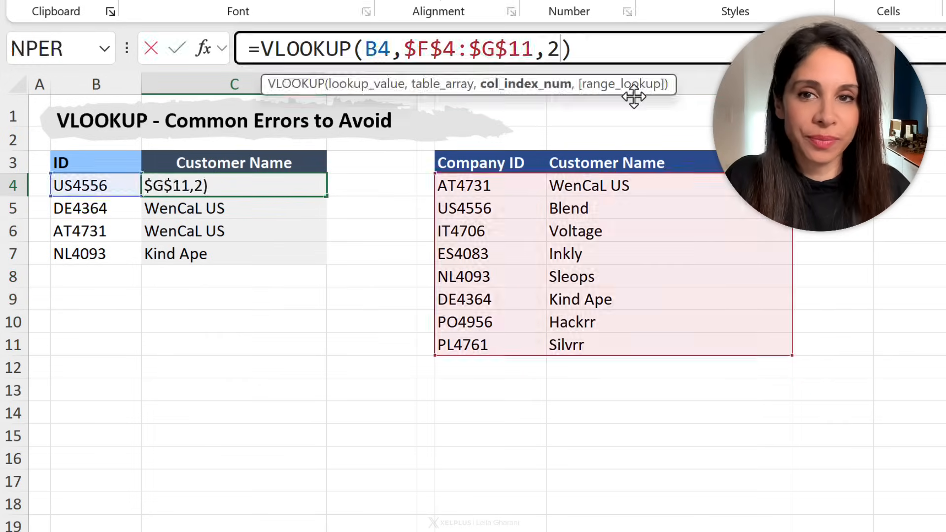
text(,0)
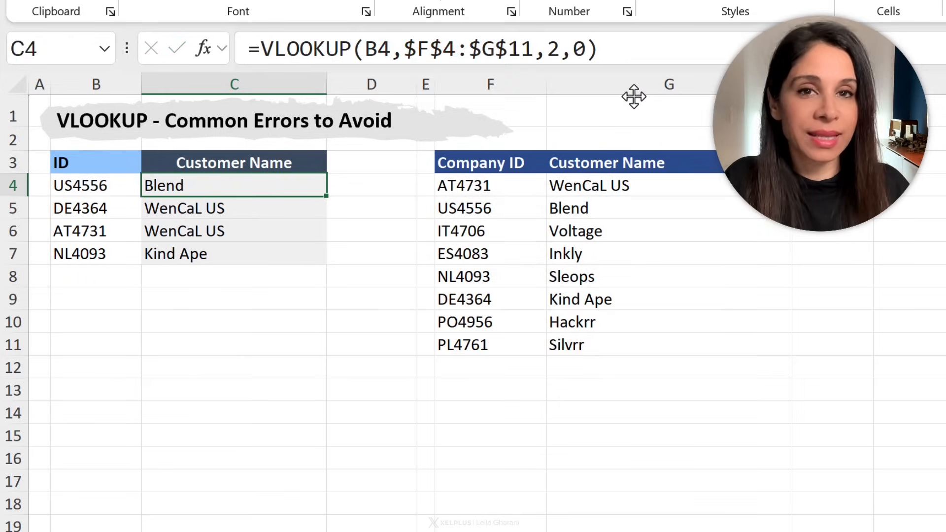
drag(328, 192, 328, 254)
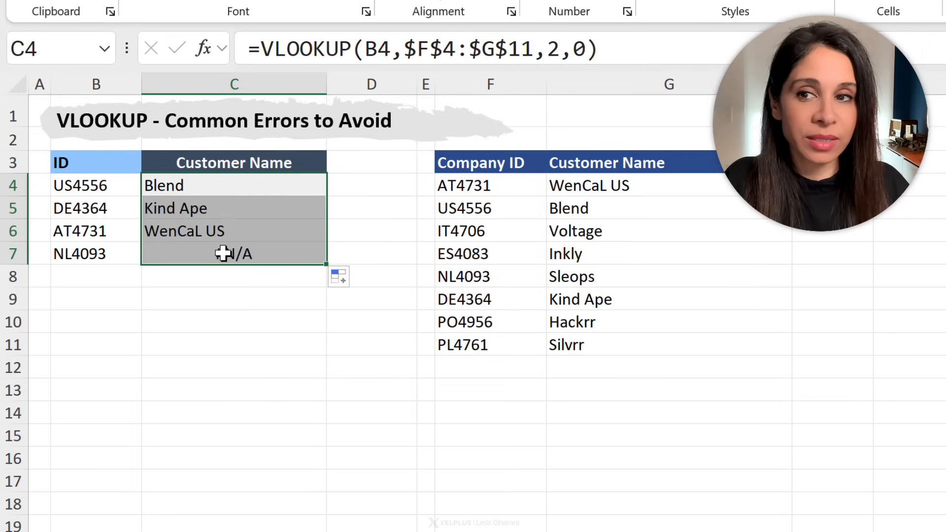
click(234, 253)
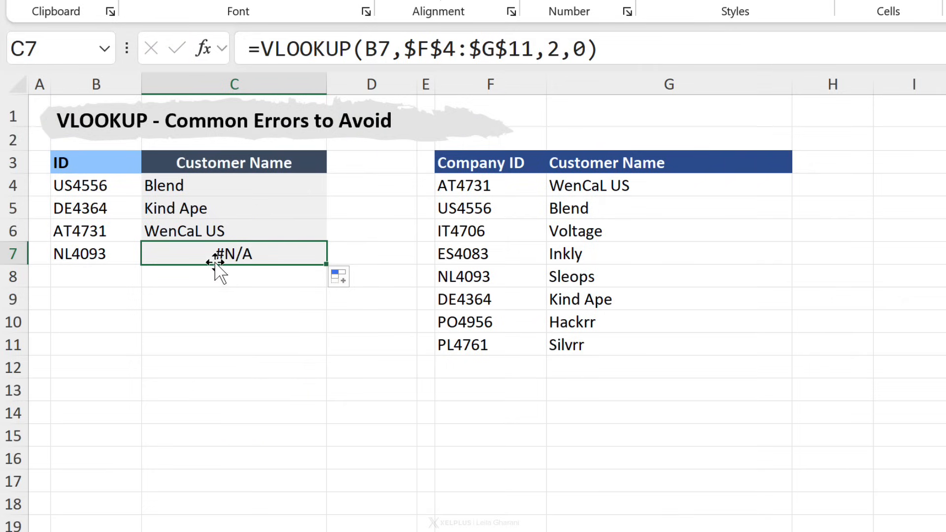
mouse_move(107, 256)
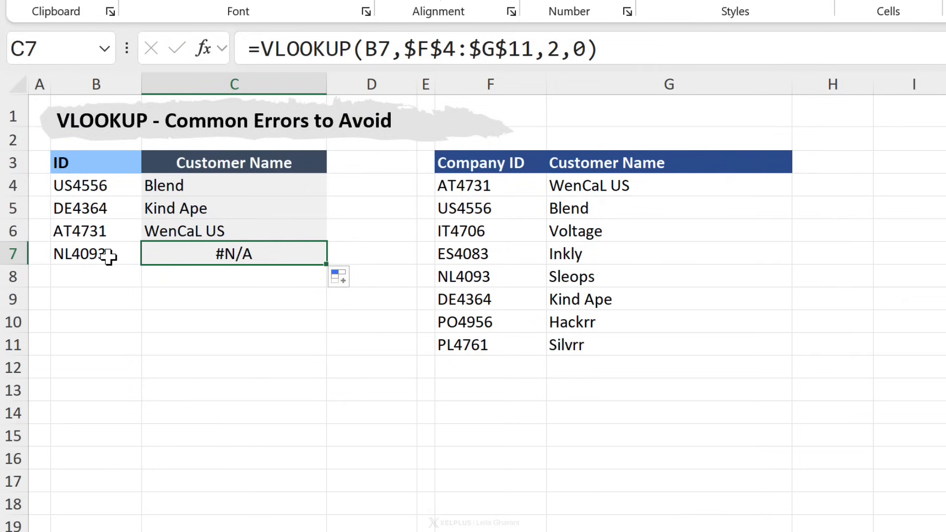
click(95, 253)
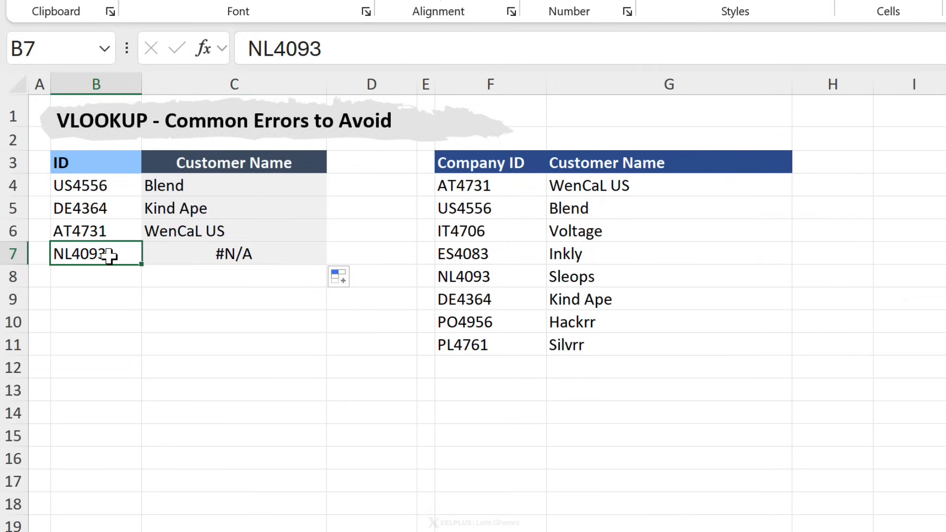
click(398, 48)
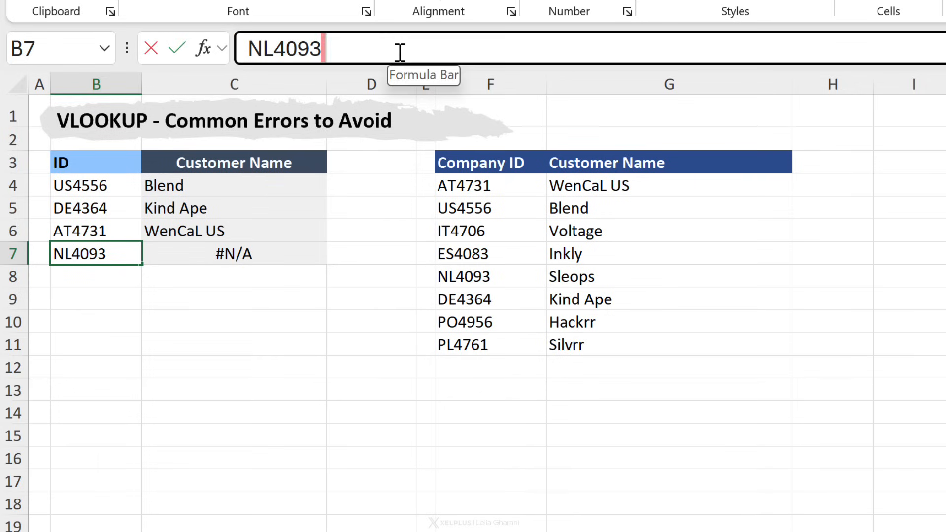
mouse_move(367, 53)
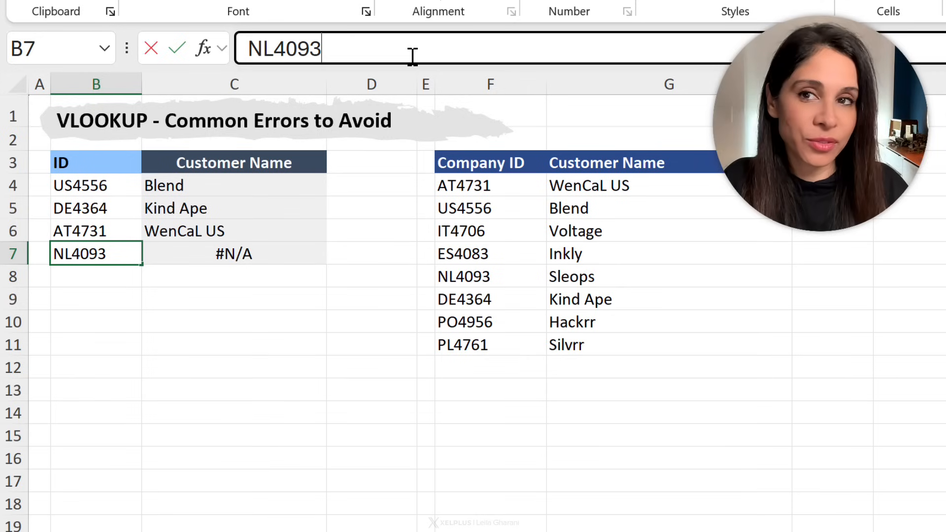
key(Enter)
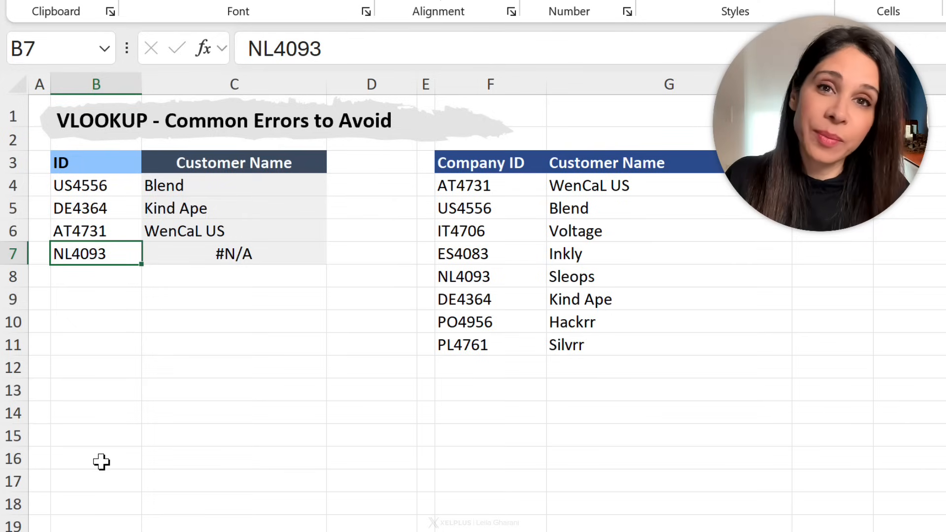
click(234, 185)
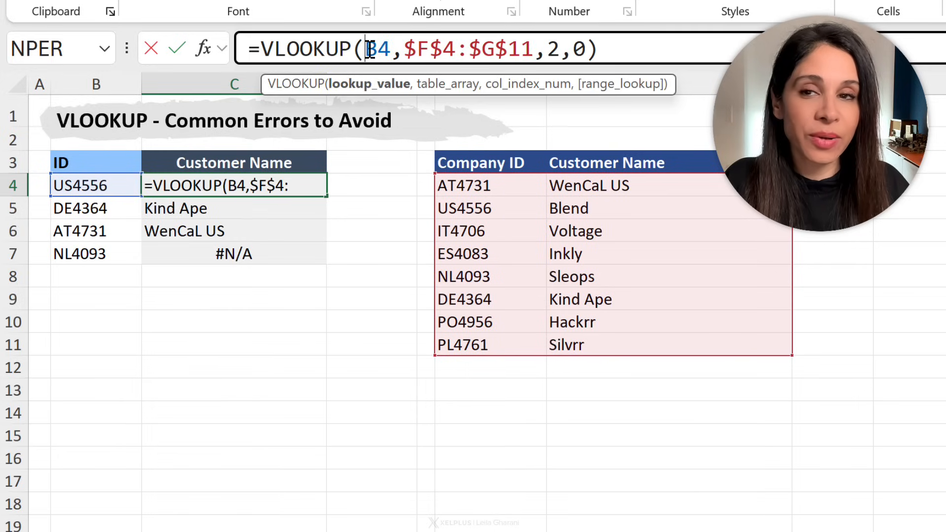
Change C4 to =VLOOKUP(TRIM(B4),$F$4:$G$11,2,0)
text(trim)
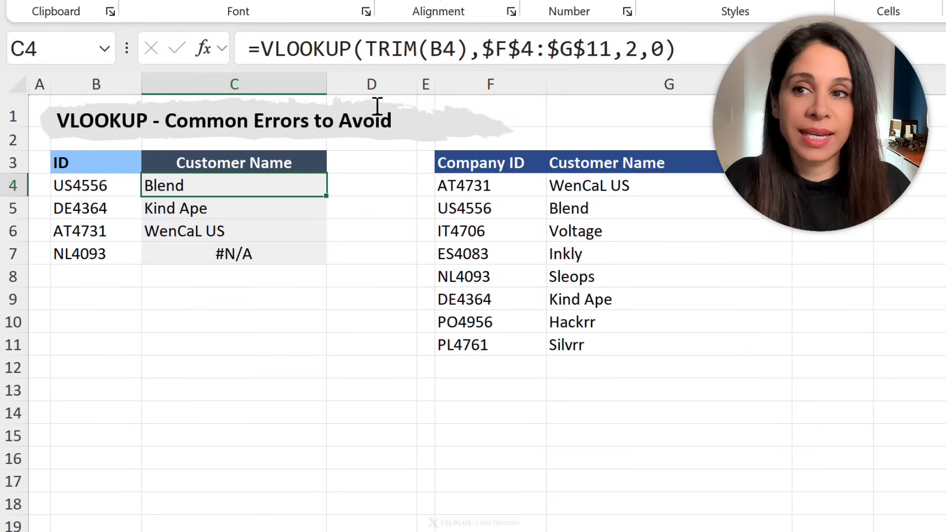
mouse_move(51, 185)
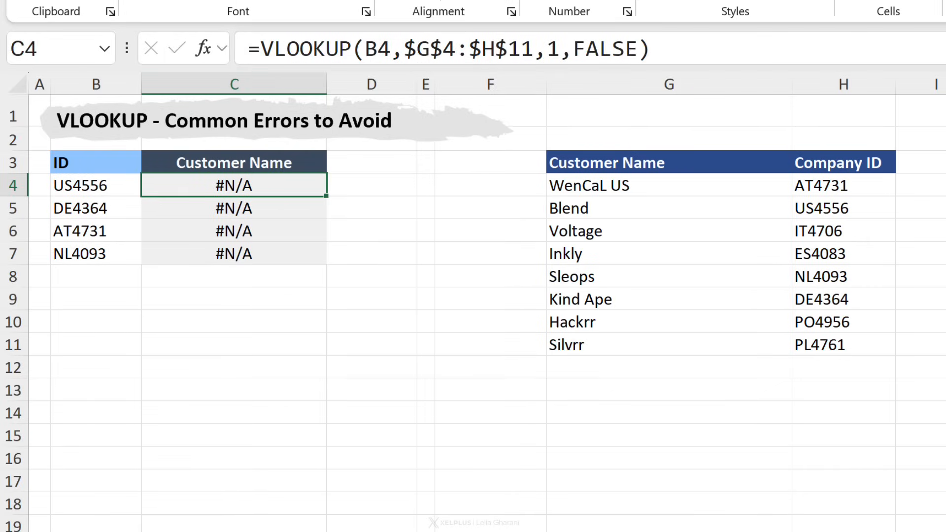
mouse_move(102, 186)
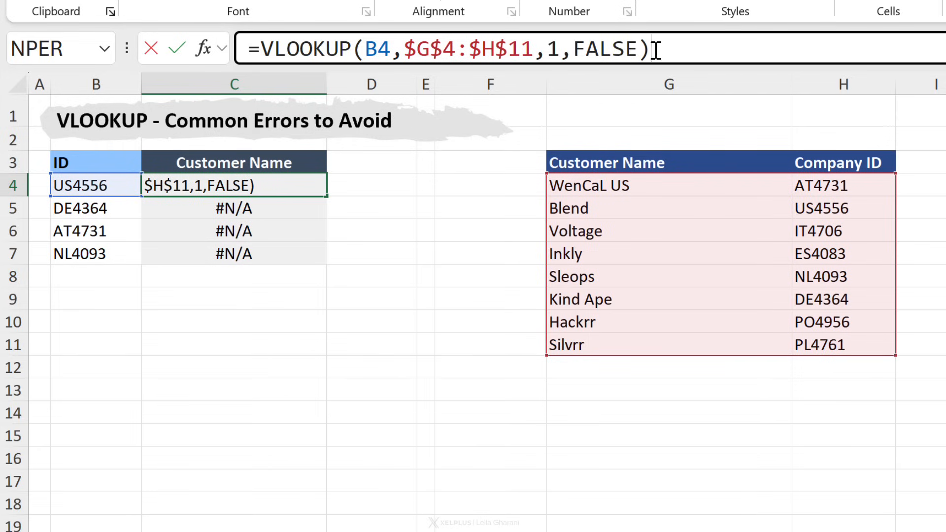
Set C4 to =VLOOKUP(B4,$F$4:$G$11,2,FALSE) and fill it down to C7
key(enter)
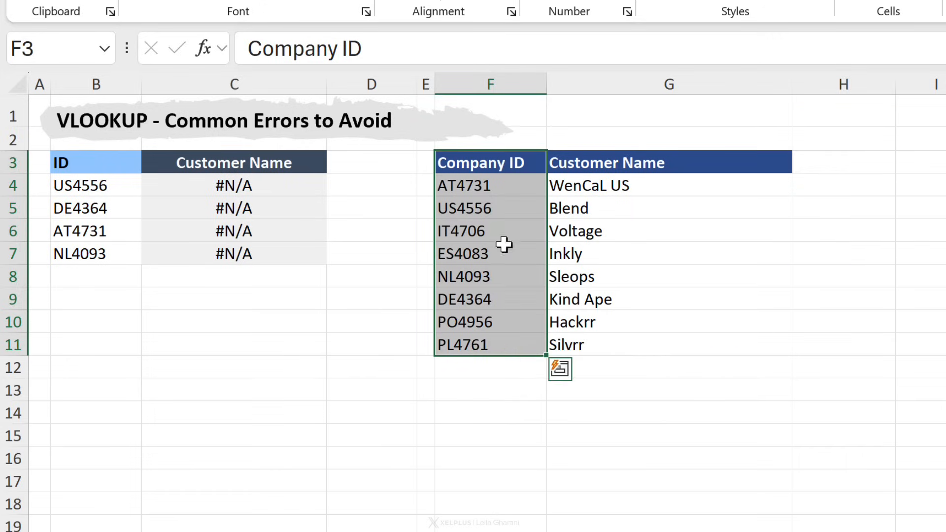
mouse_move(616, 231)
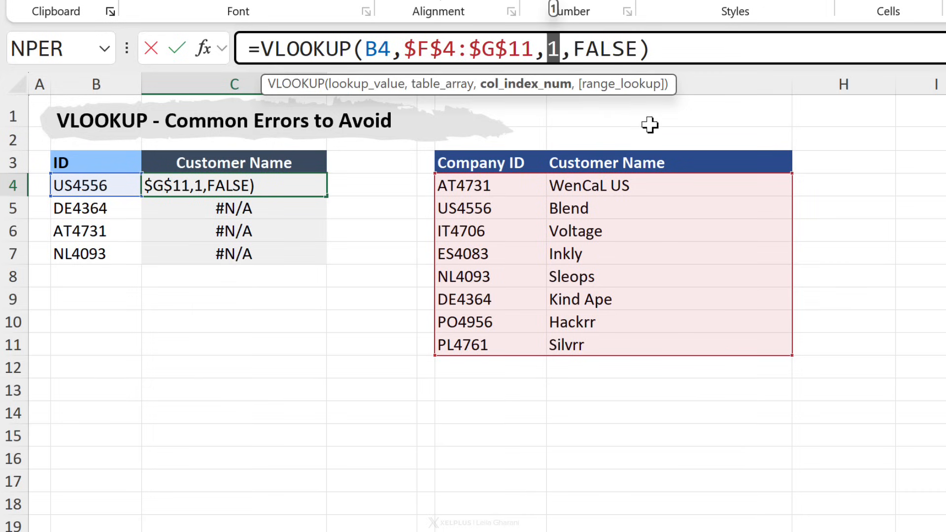
key(Enter)
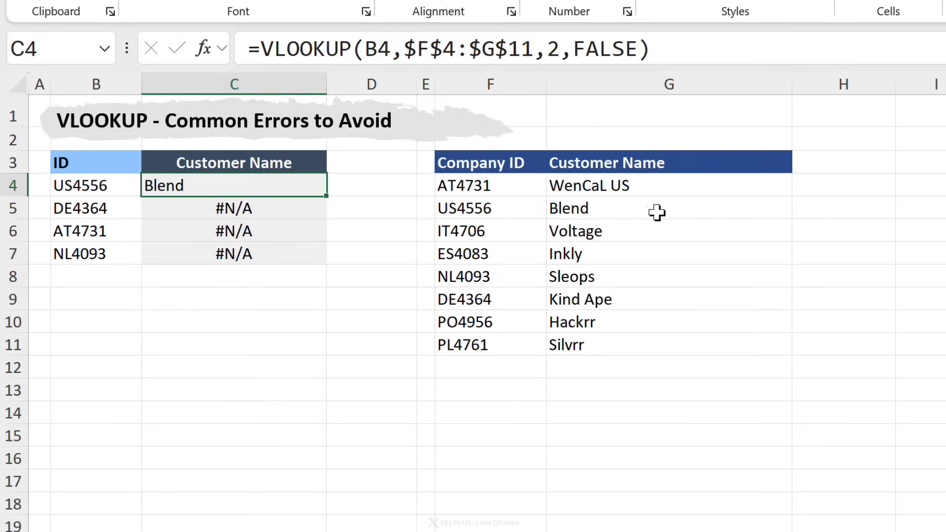
drag(325, 195, 325, 266)
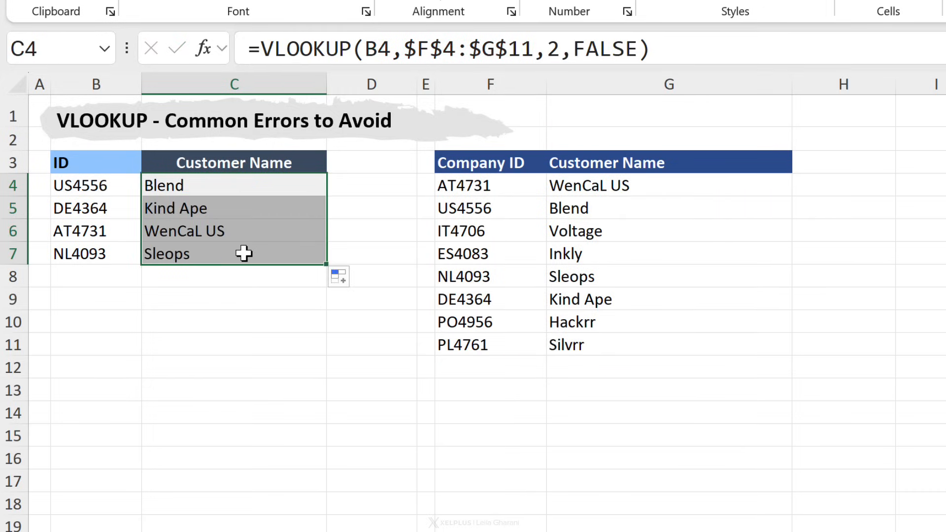
click(234, 254)
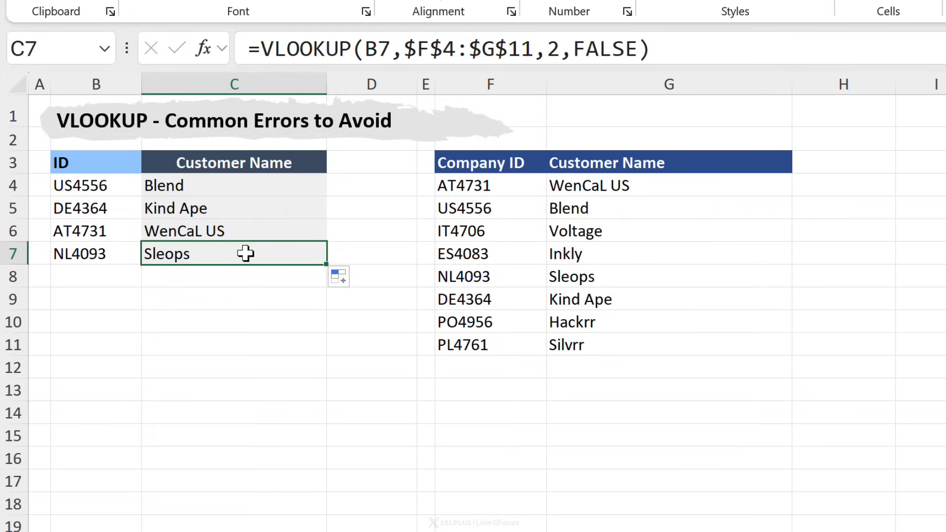
mouse_move(247, 234)
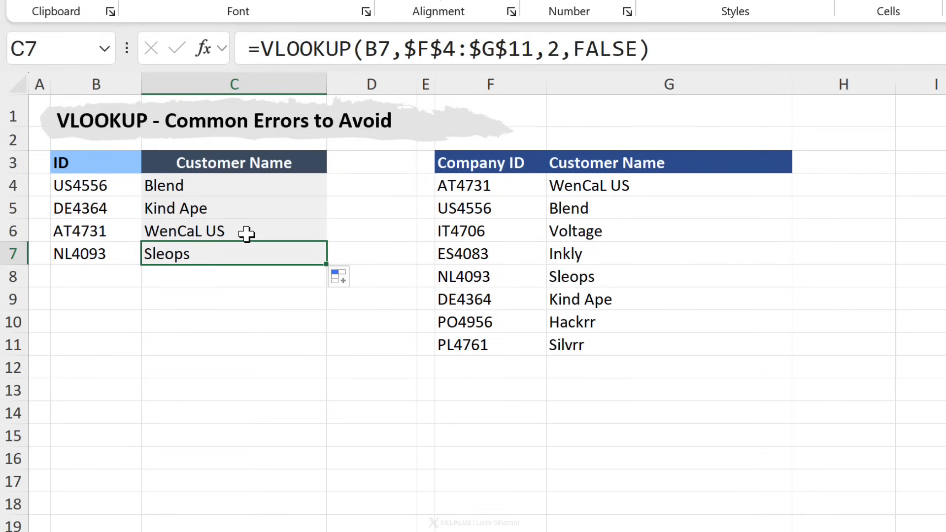
mouse_move(244, 229)
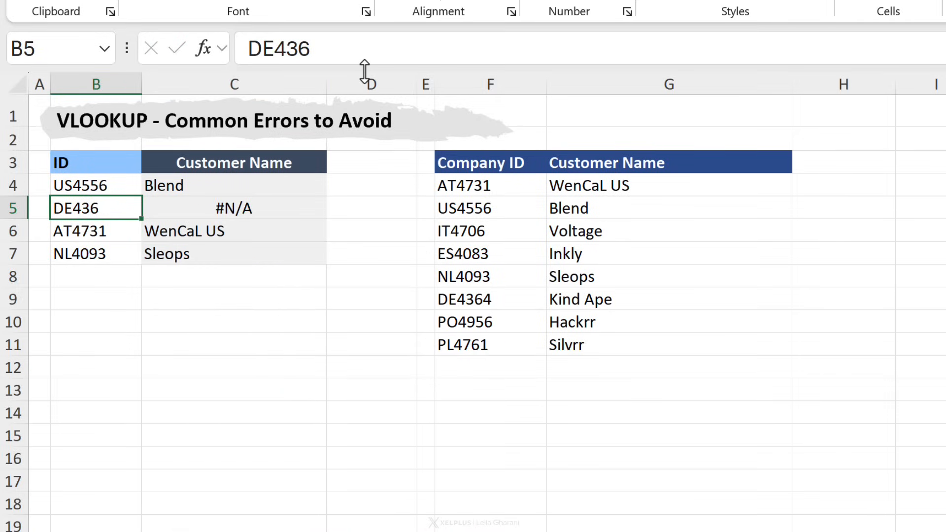
Inspect C5's #N/A for the shortened ID DE436, then select C4
click(234, 208)
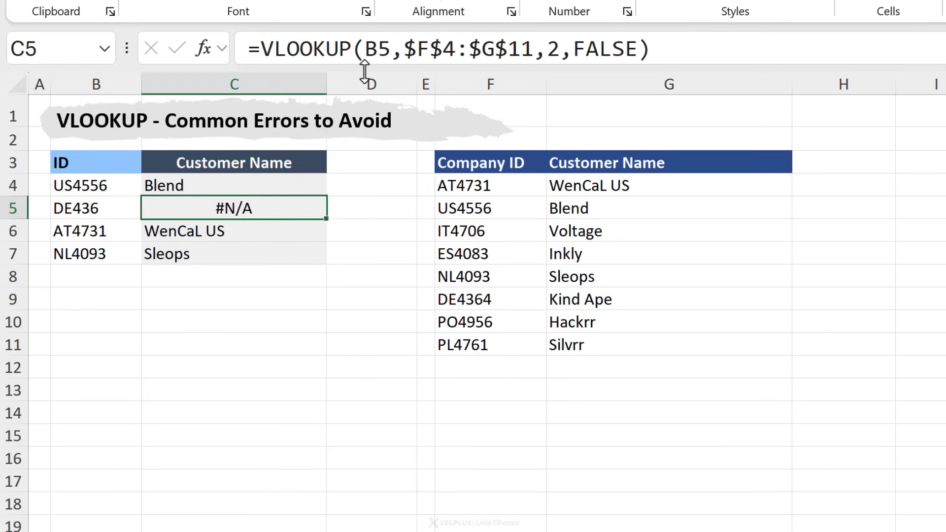
click(94, 208)
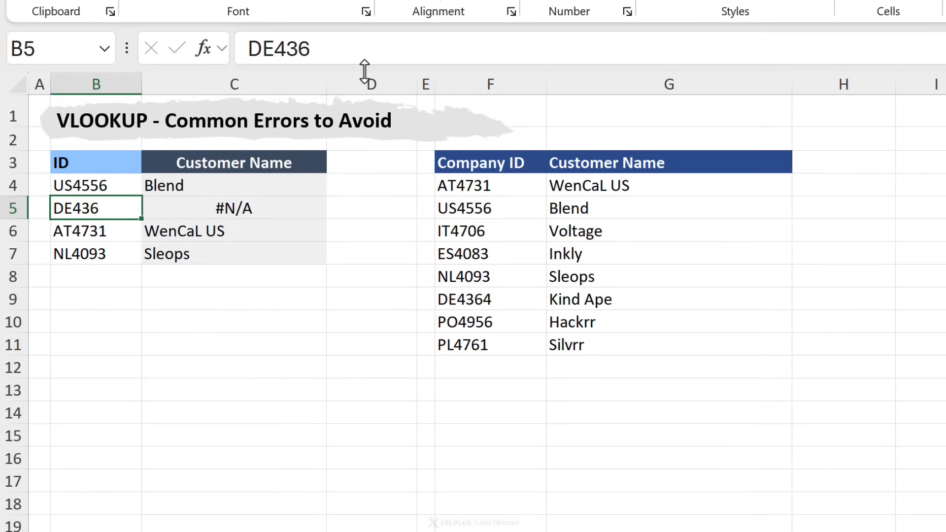
click(234, 185)
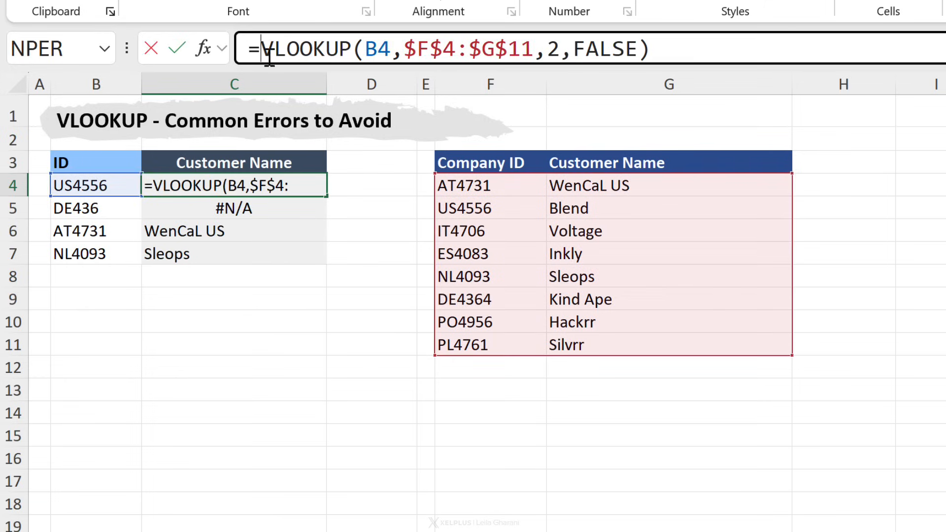
Wrap C4's VLOOKUP in IFNA with a "Not found" fallback
text(ifn)
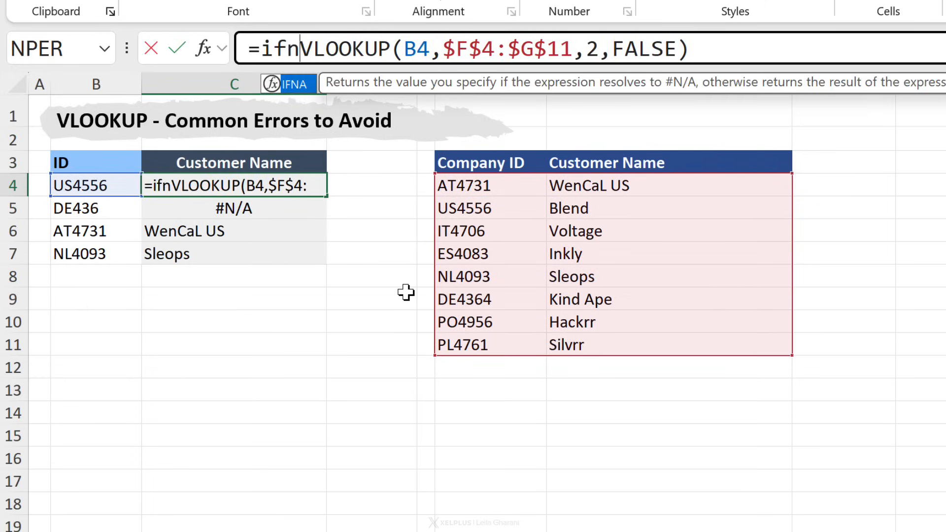
text(a()
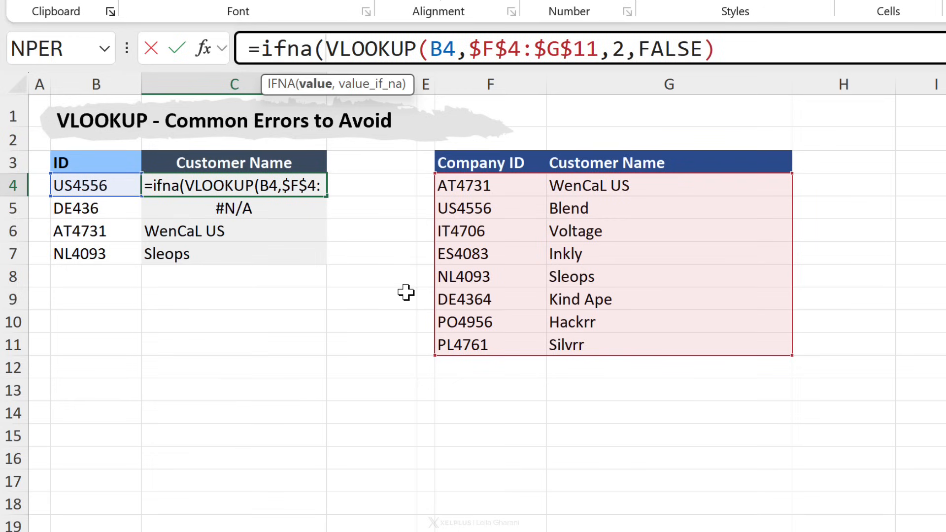
mouse_move(280, 83)
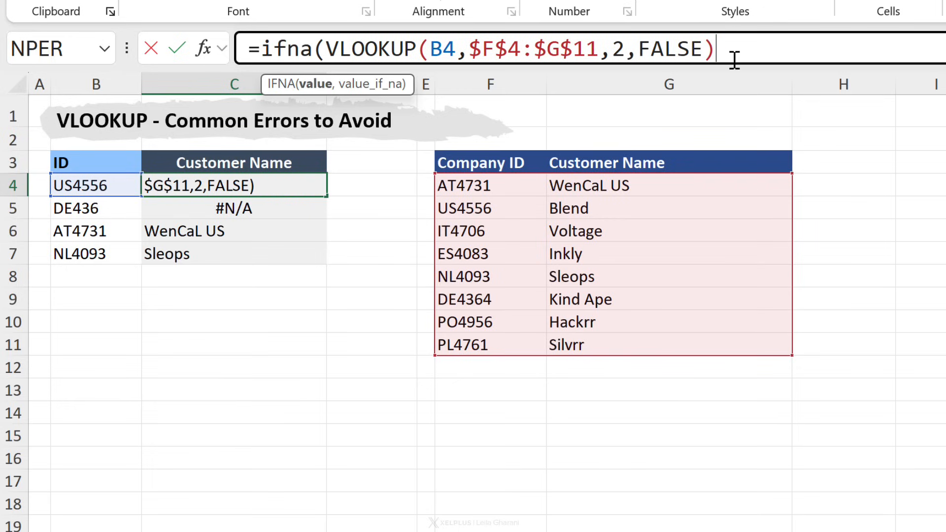
text(,"Not)
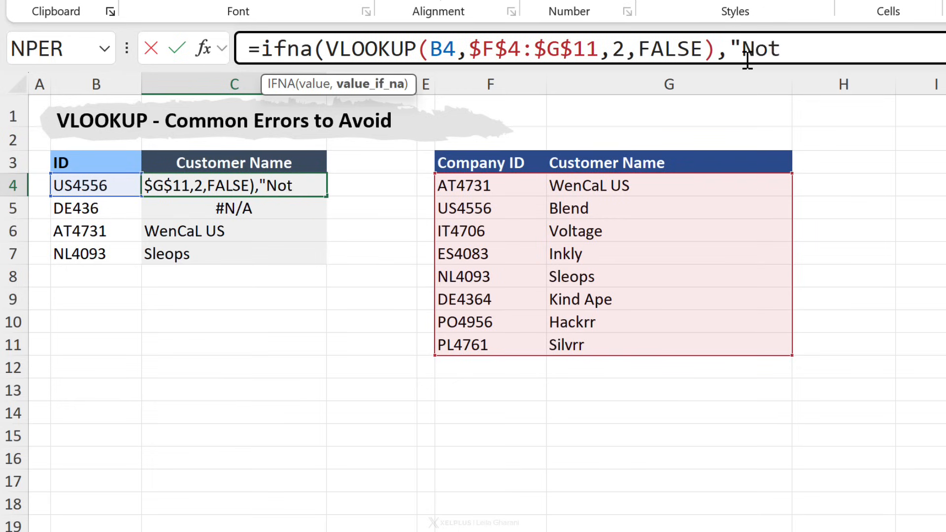
text(f)
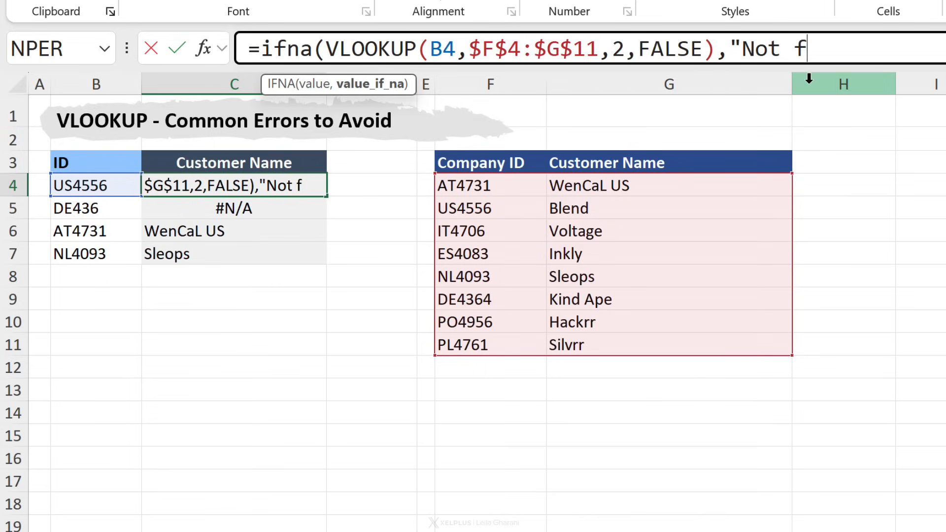
text(ound"))
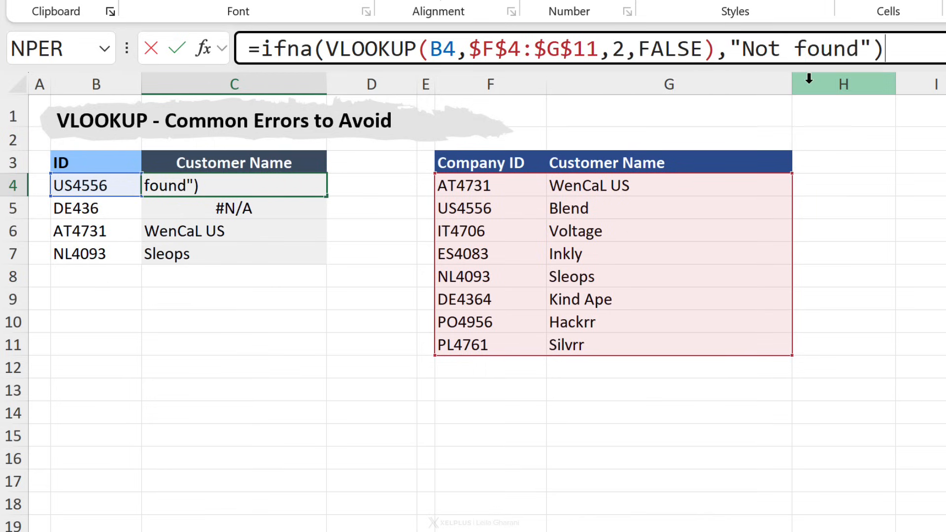
key(Enter)
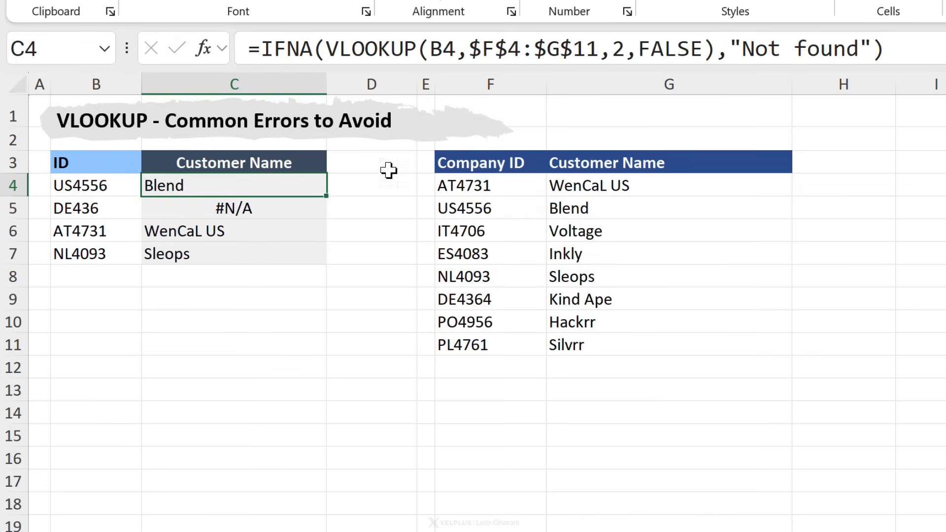